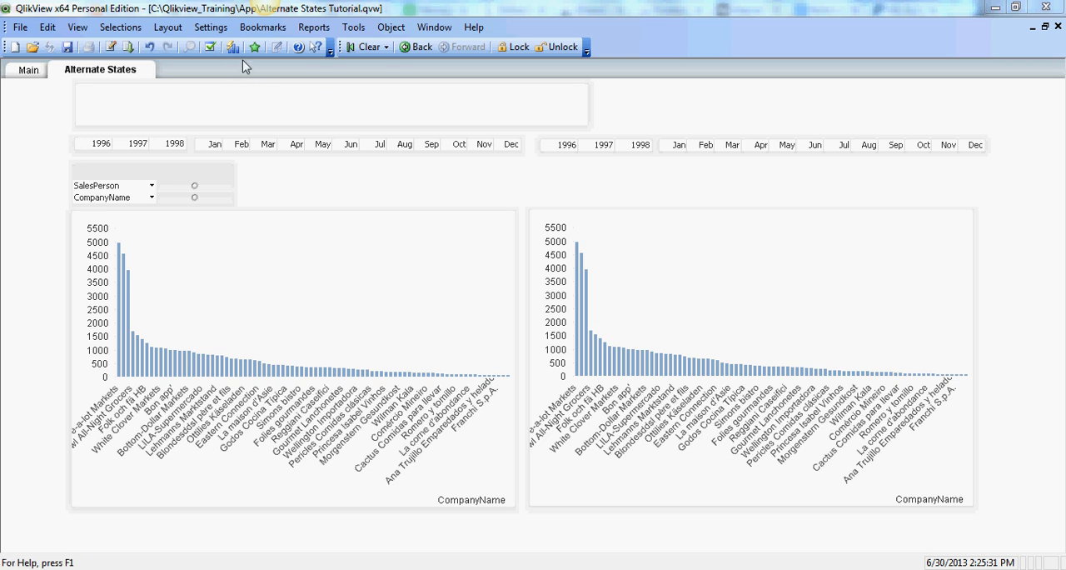
pyautogui.moveTo(269, 333)
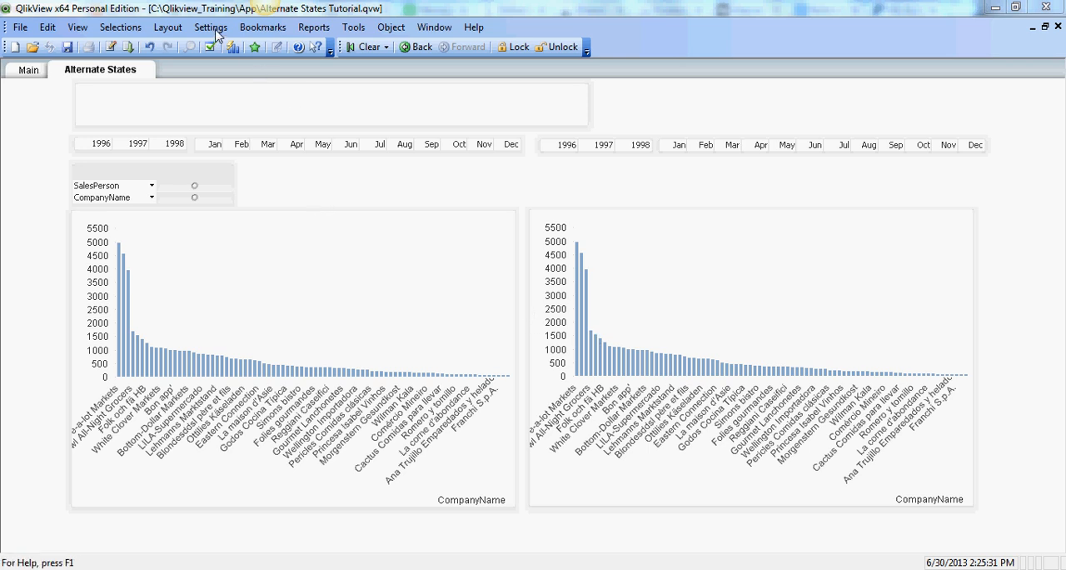
# In Document Properties > Alternate States, add StateA and StateB and confirm with OK
pyautogui.click(209, 26)
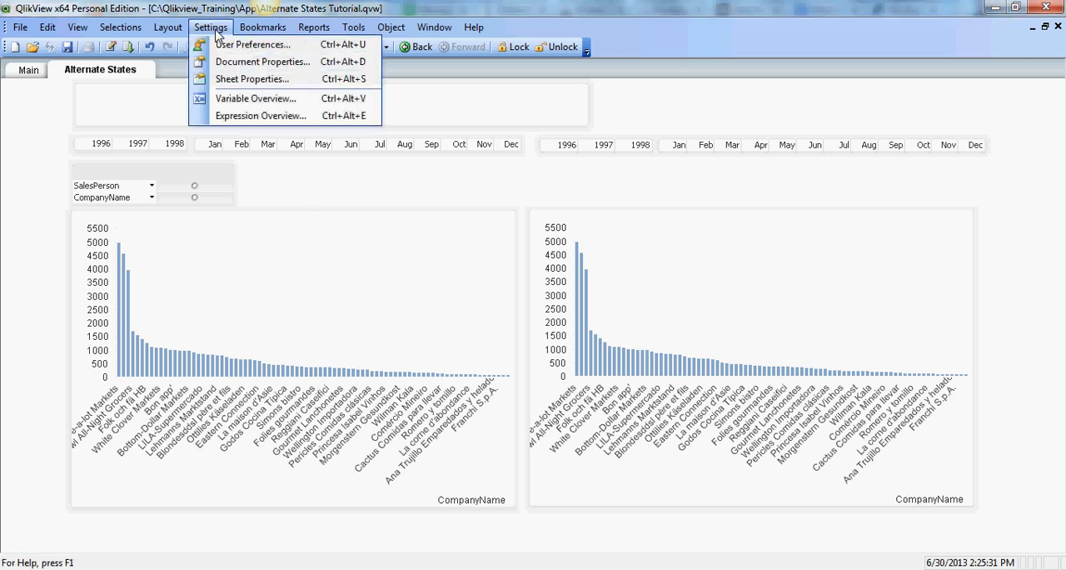
pyautogui.click(260, 61)
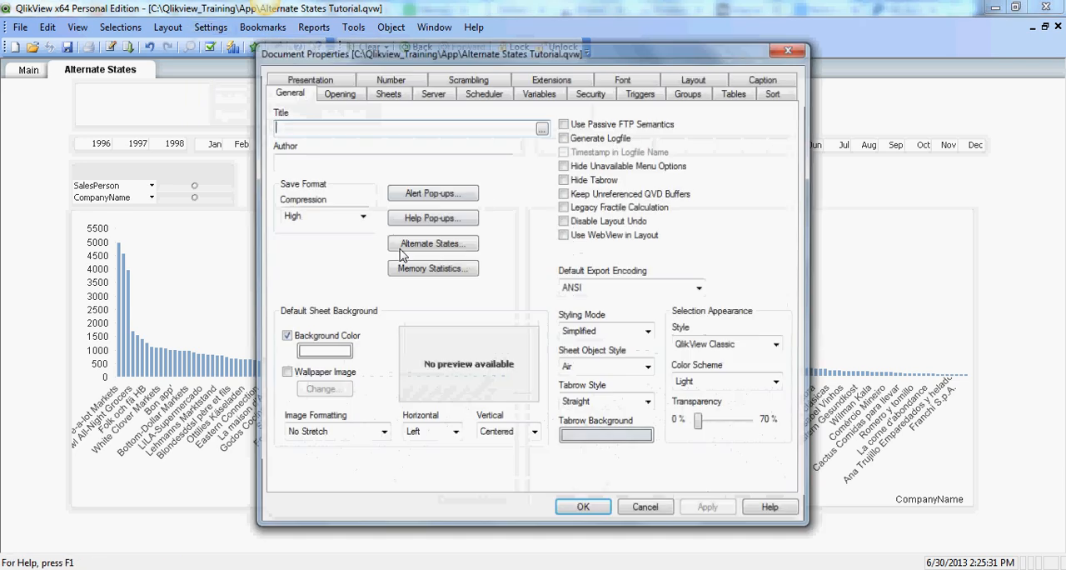
pyautogui.click(431, 242)
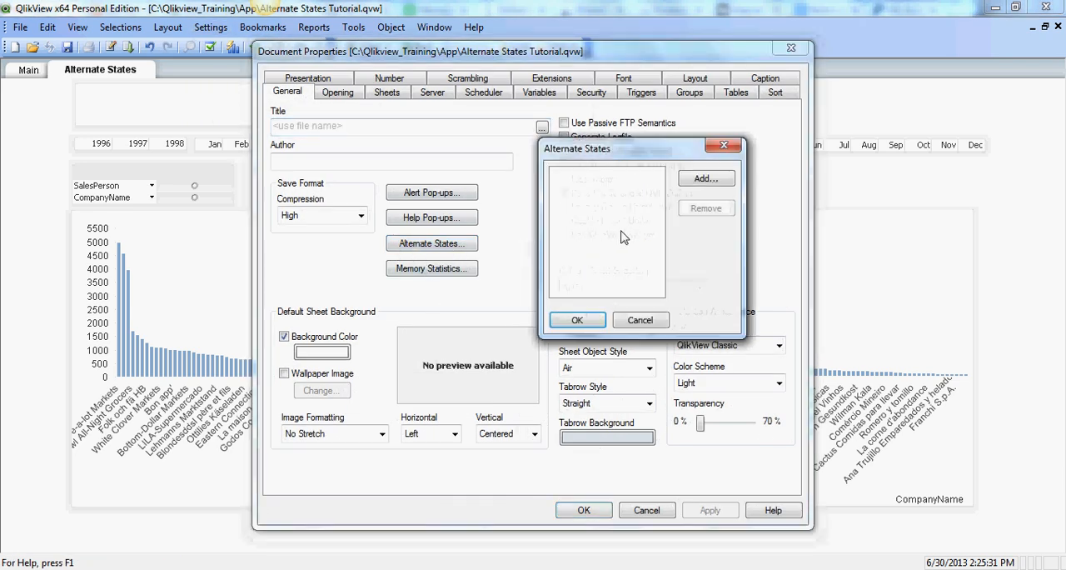
pyautogui.click(706, 178)
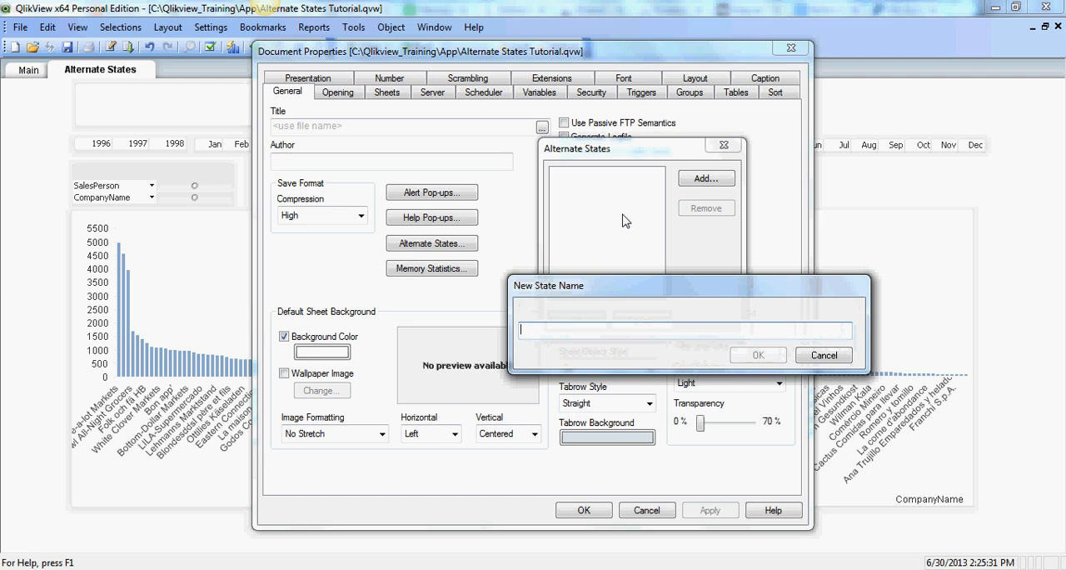
pyautogui.write('Stata')
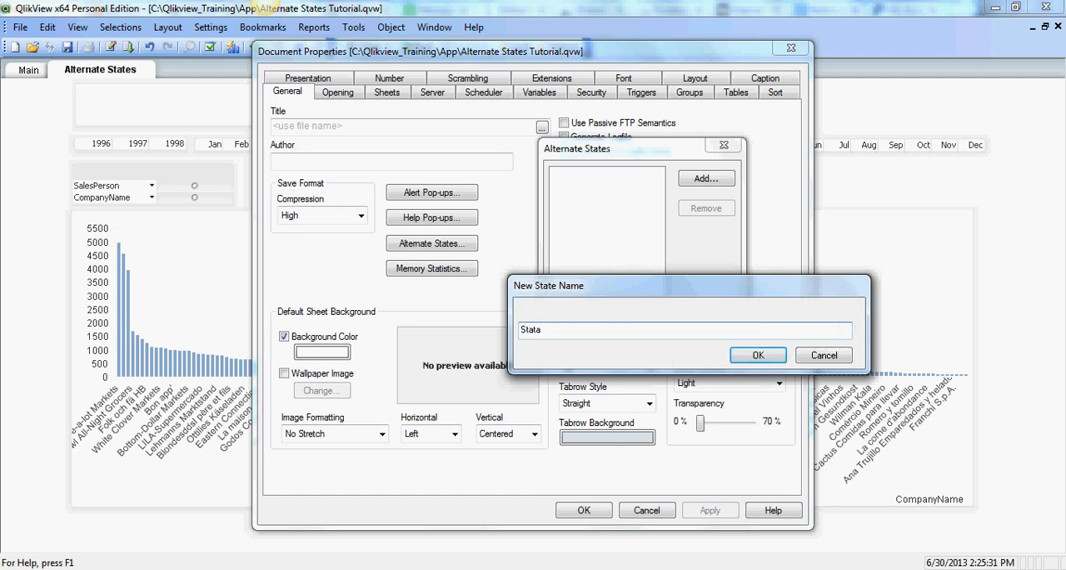
pyautogui.write('StateA')
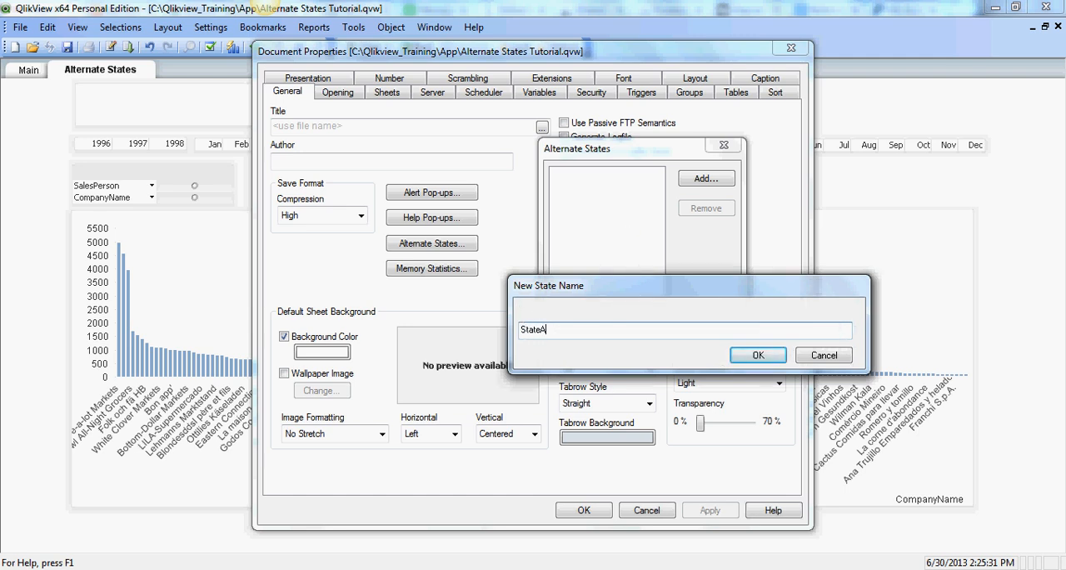
pyautogui.click(757, 355)
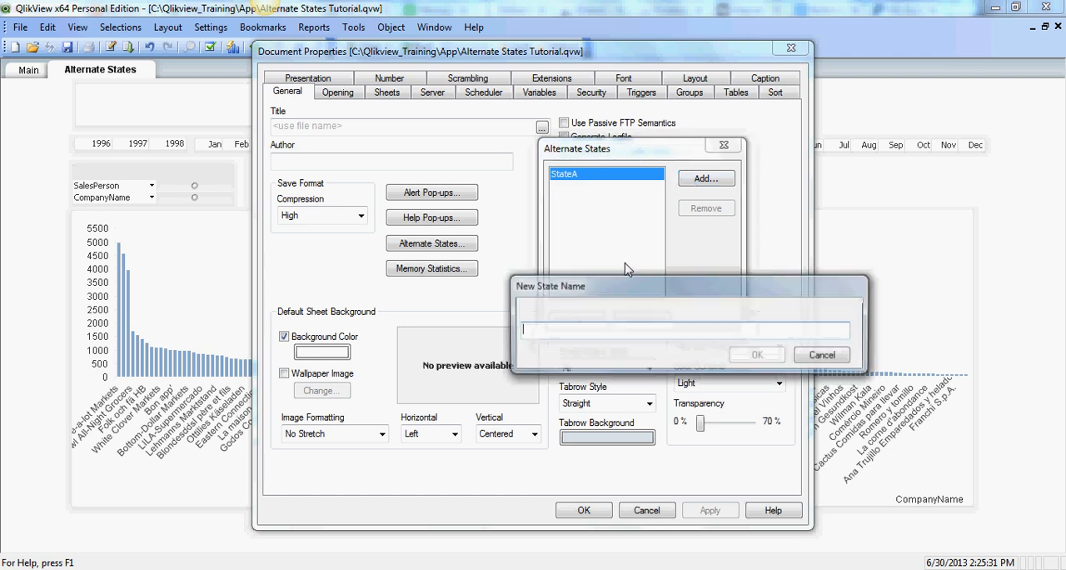
pyautogui.write('StateB')
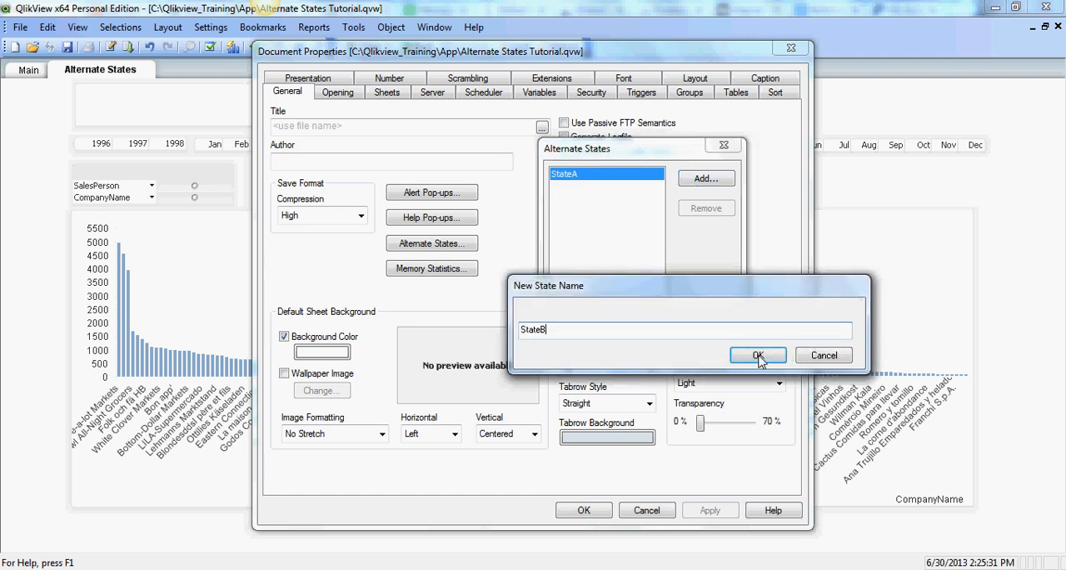
pyautogui.click(758, 355)
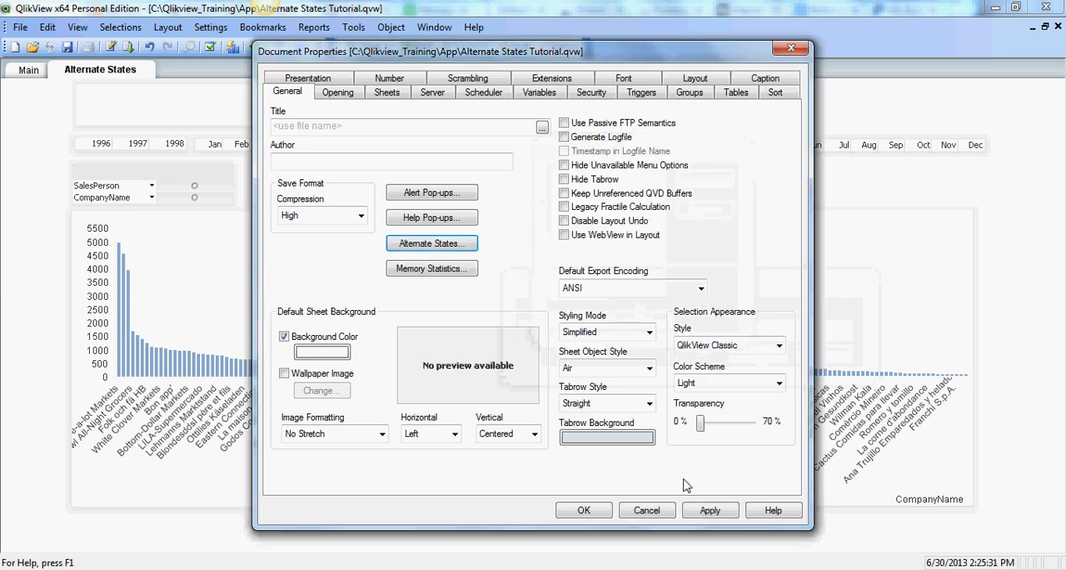
pyautogui.click(584, 510)
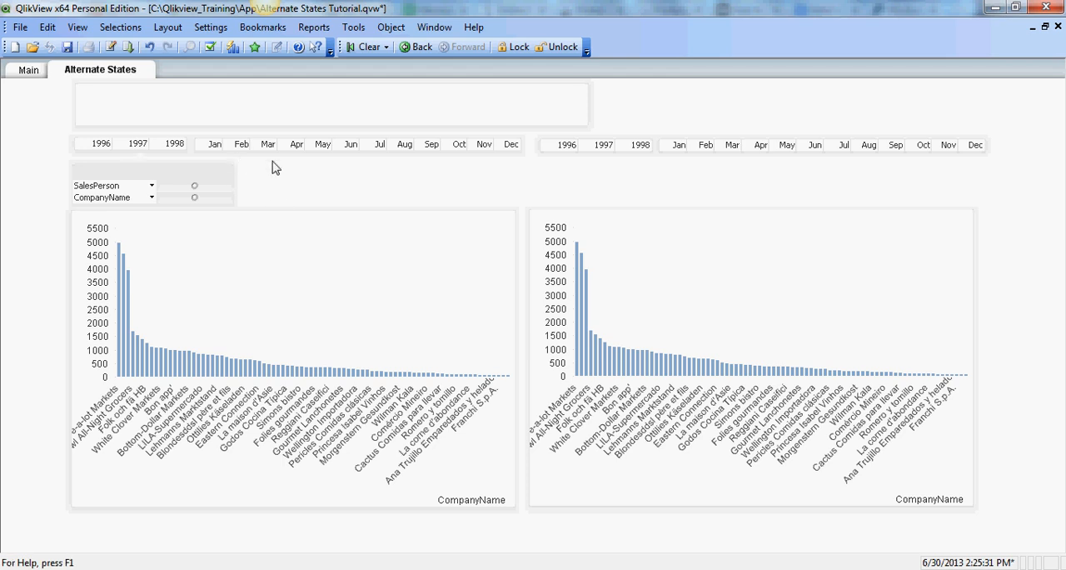
pyautogui.moveTo(512, 182)
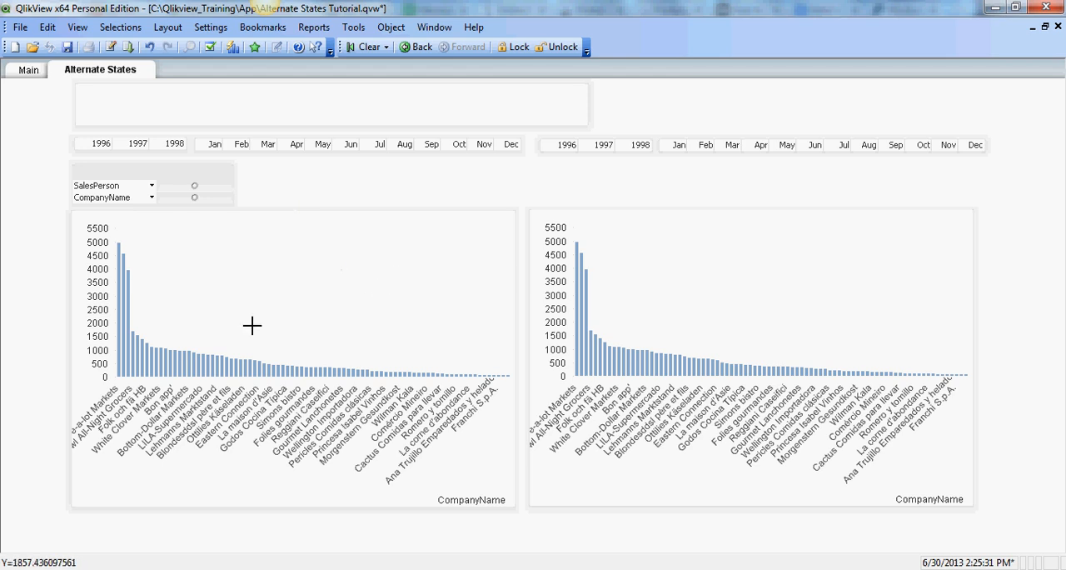
pyautogui.moveTo(206, 308)
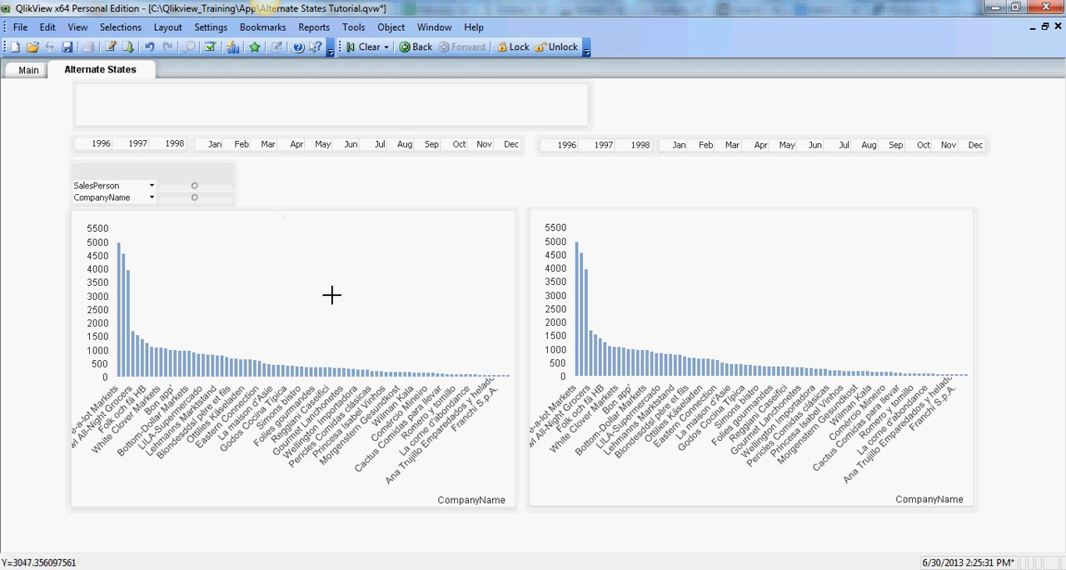
pyautogui.moveTo(320, 299)
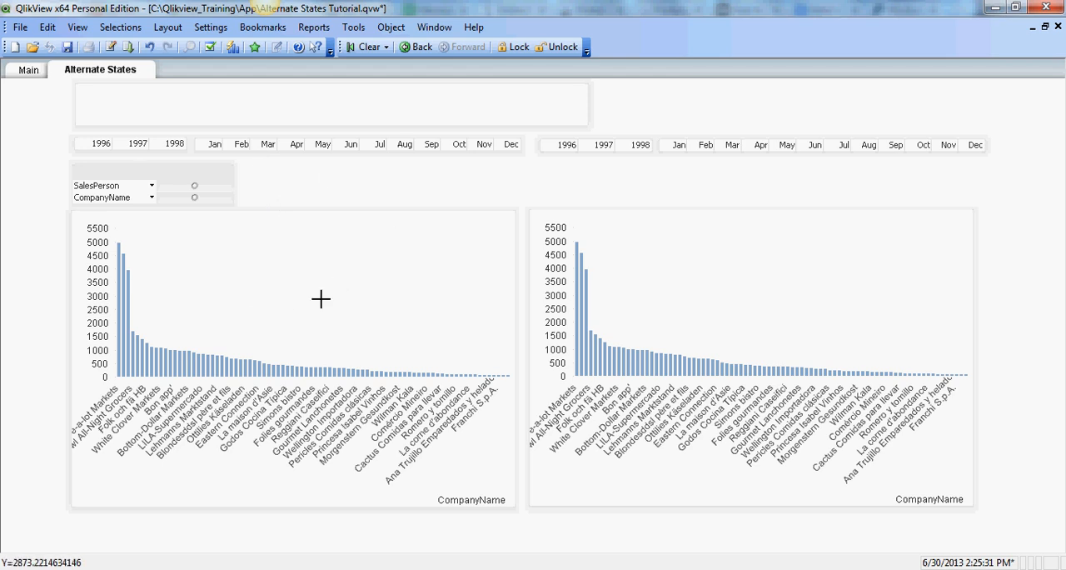
pyautogui.moveTo(321, 297)
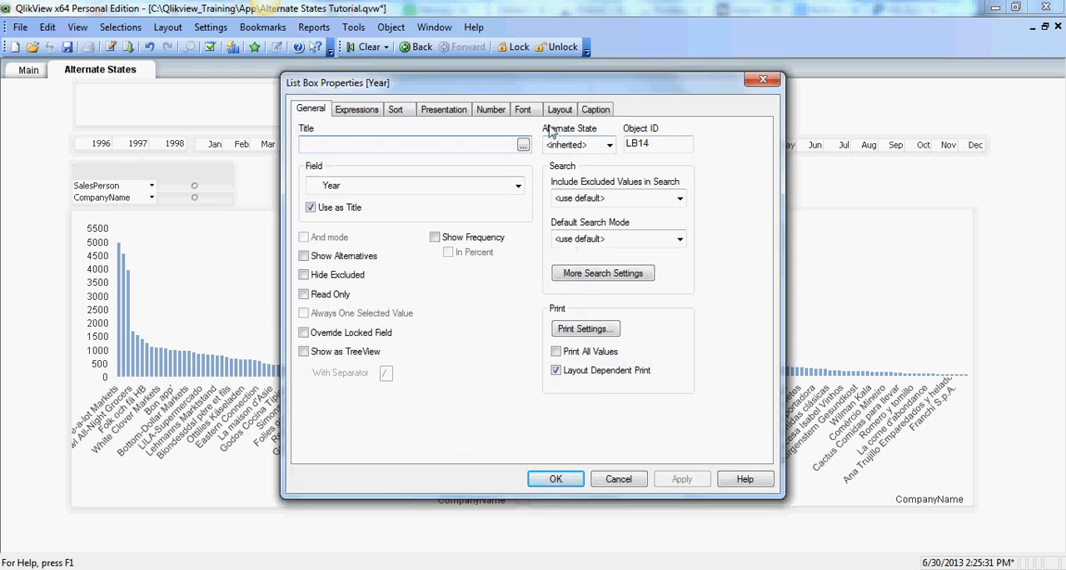
# Set the alternate state of the Year and Month list boxes to StateA
pyautogui.click(607, 144)
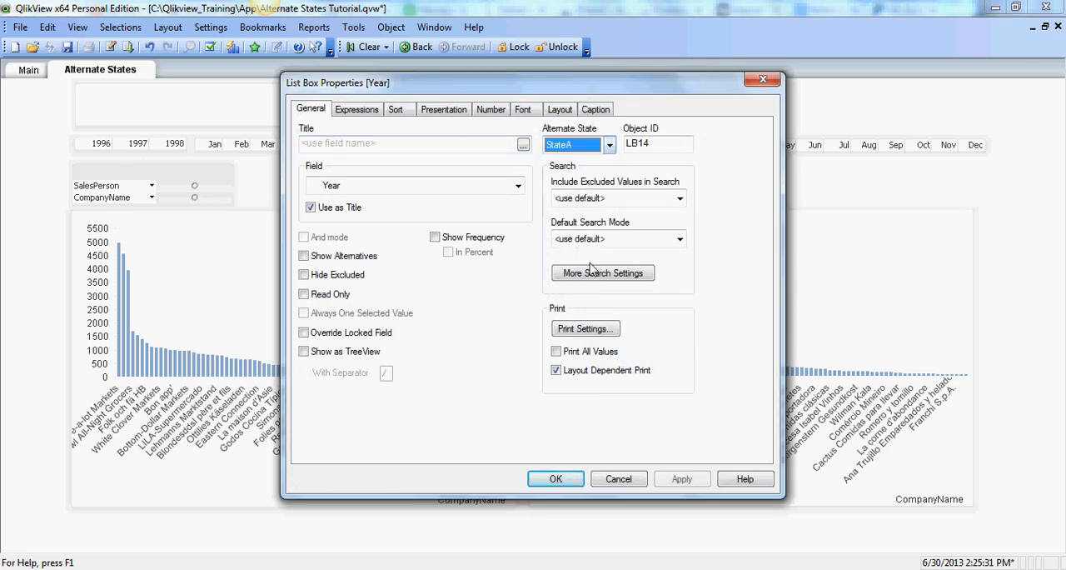
pyautogui.click(555, 478)
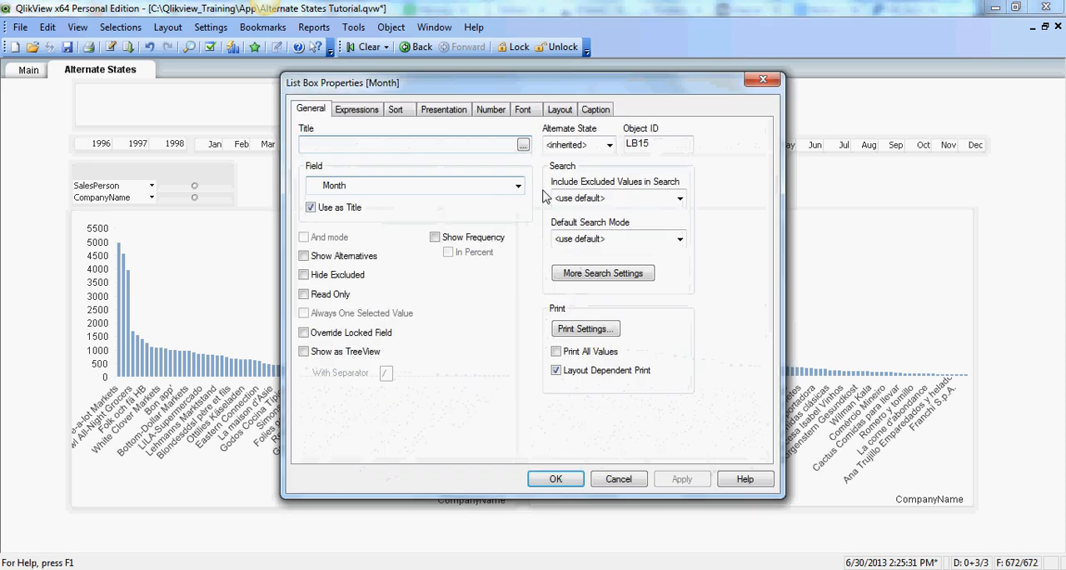
pyautogui.click(608, 144)
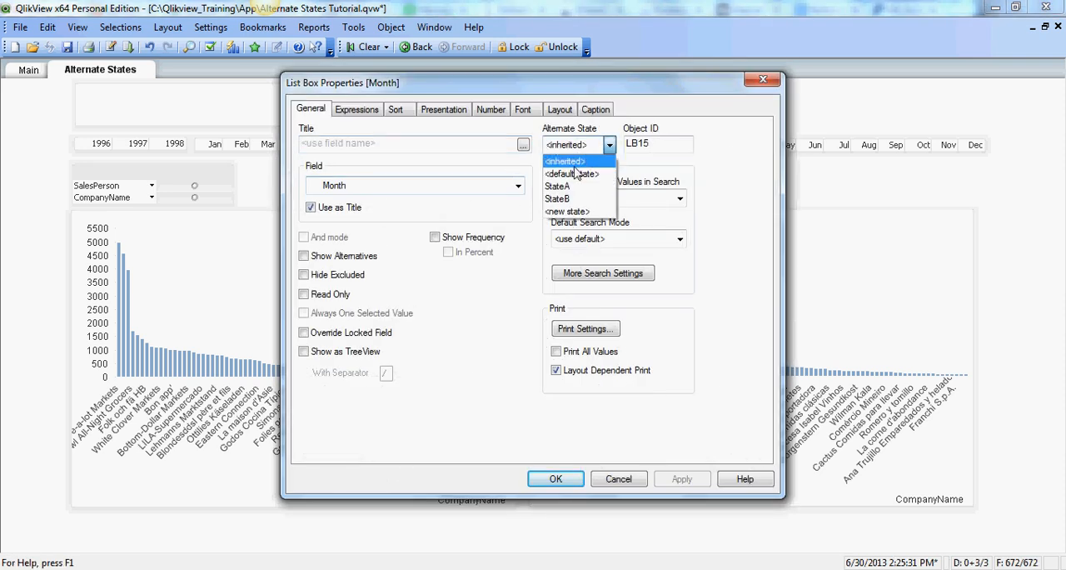
pyautogui.click(558, 186)
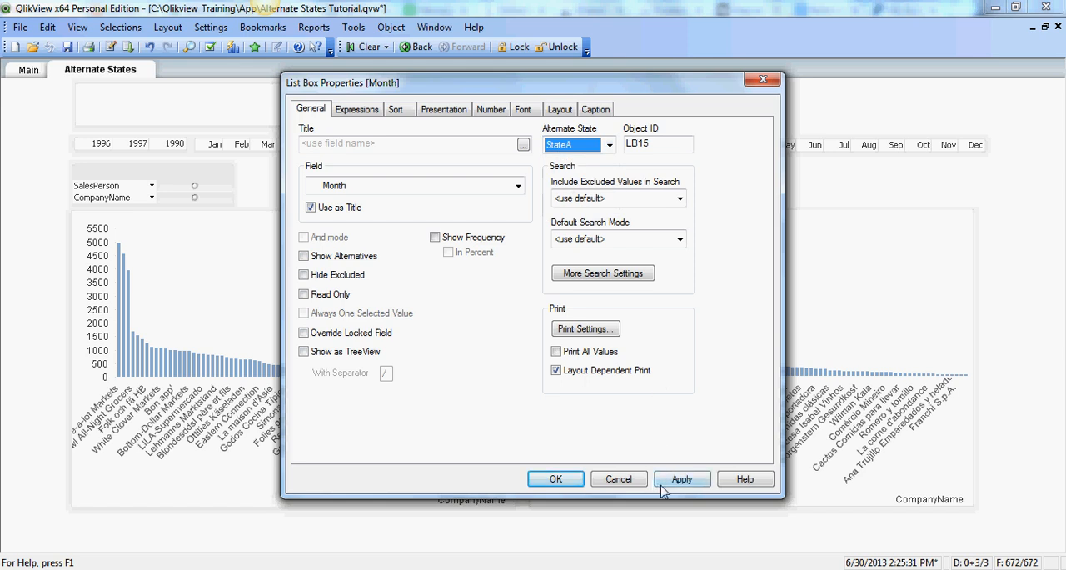
pyautogui.click(555, 478)
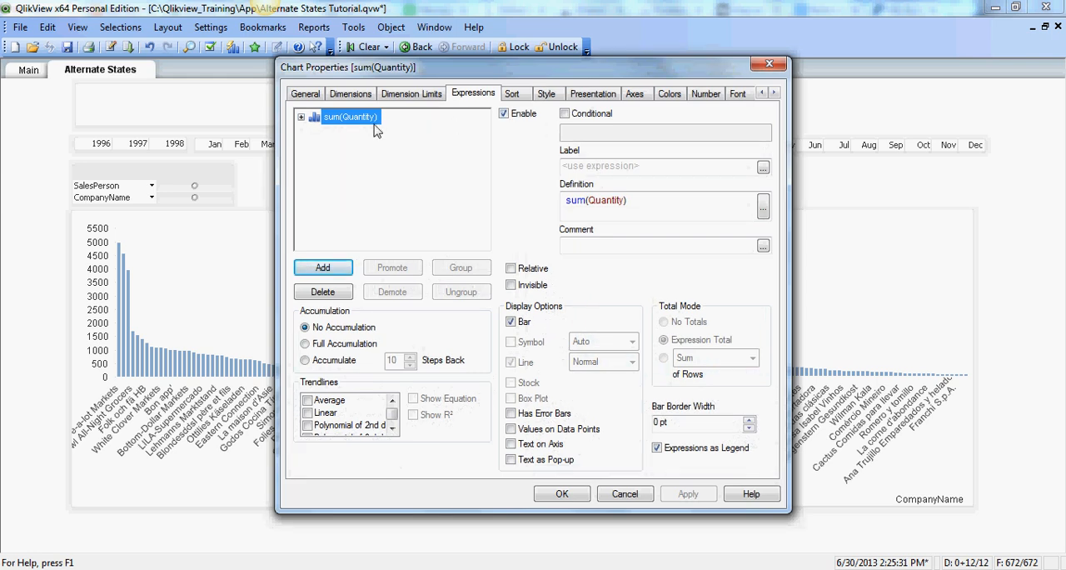
pyautogui.click(304, 93)
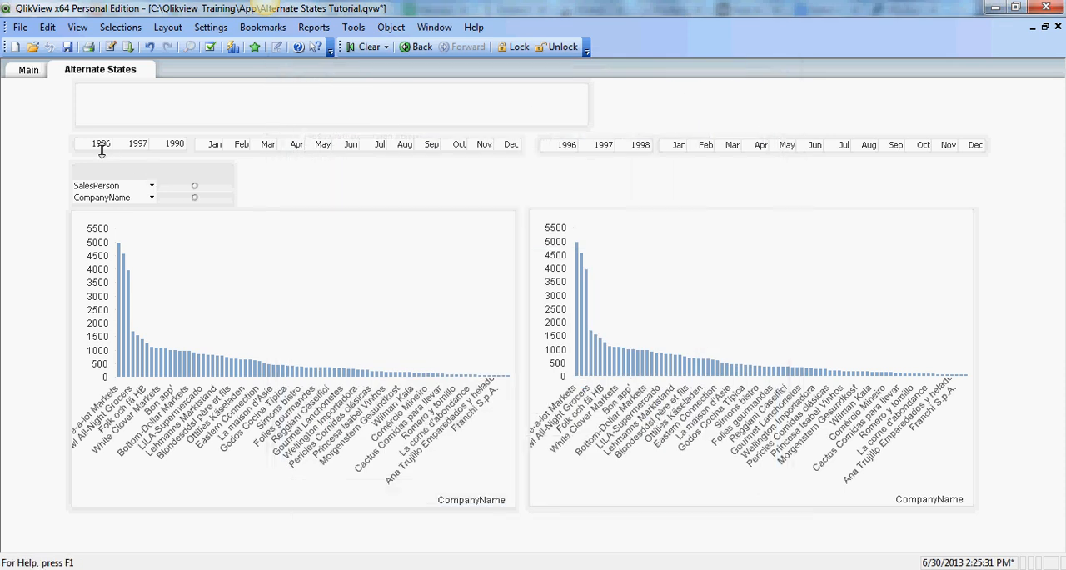
pyautogui.click(100, 143)
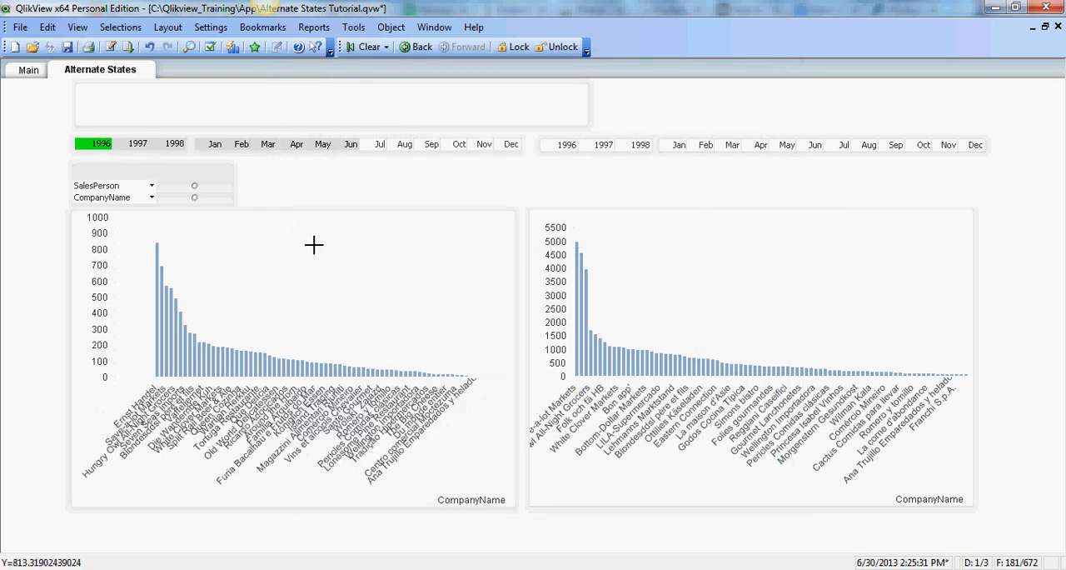
pyautogui.moveTo(225, 337)
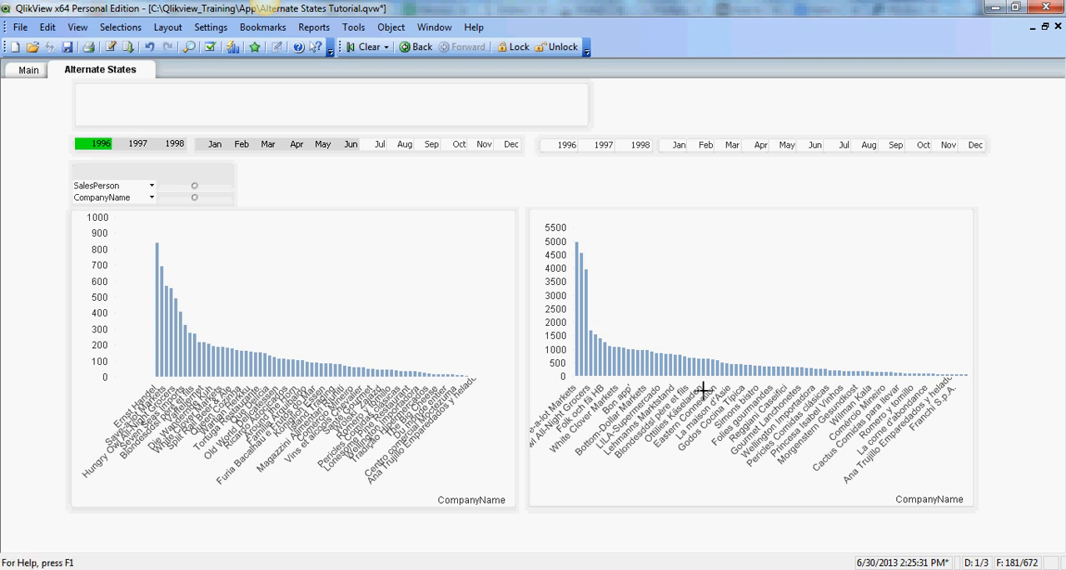
pyautogui.moveTo(422, 284)
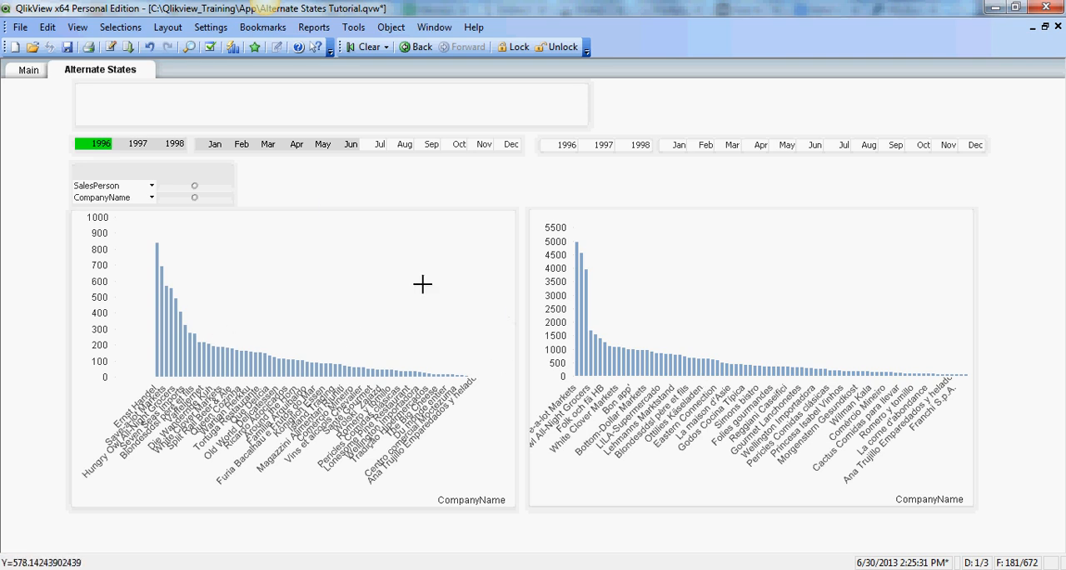
pyautogui.moveTo(350, 135)
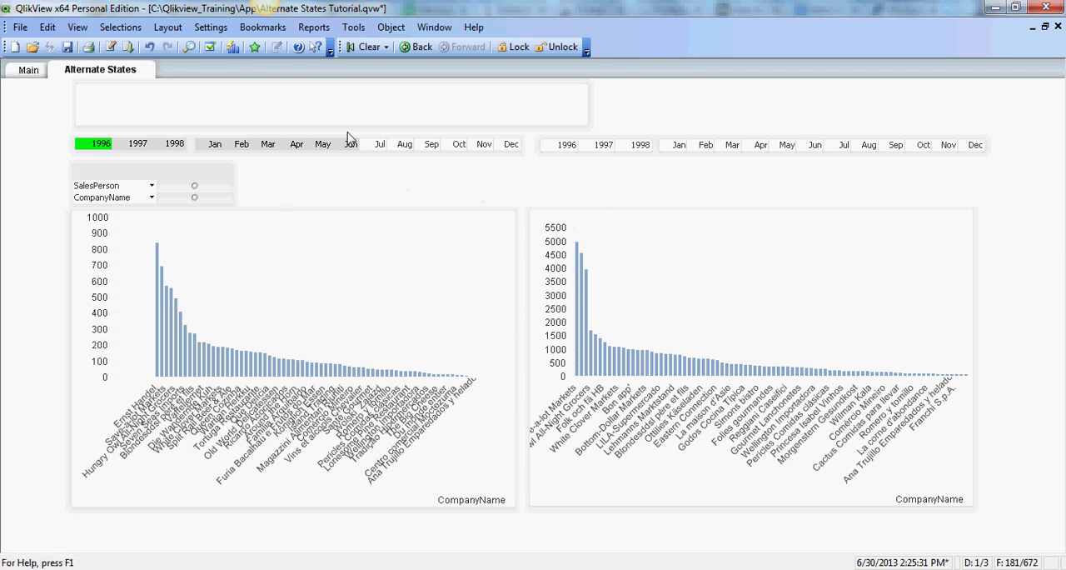
pyautogui.click(99, 144)
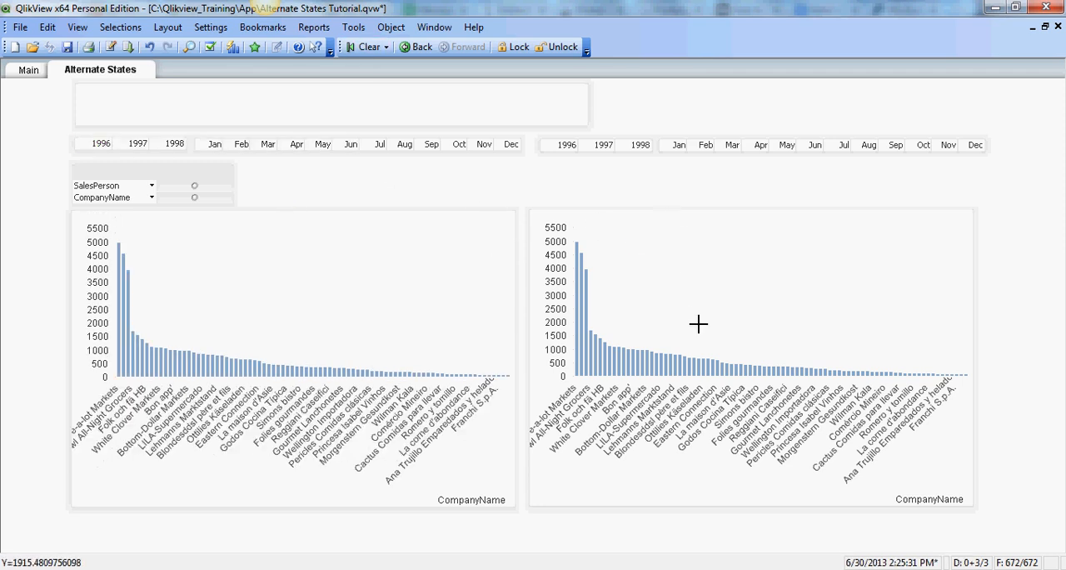
pyautogui.moveTo(691, 329)
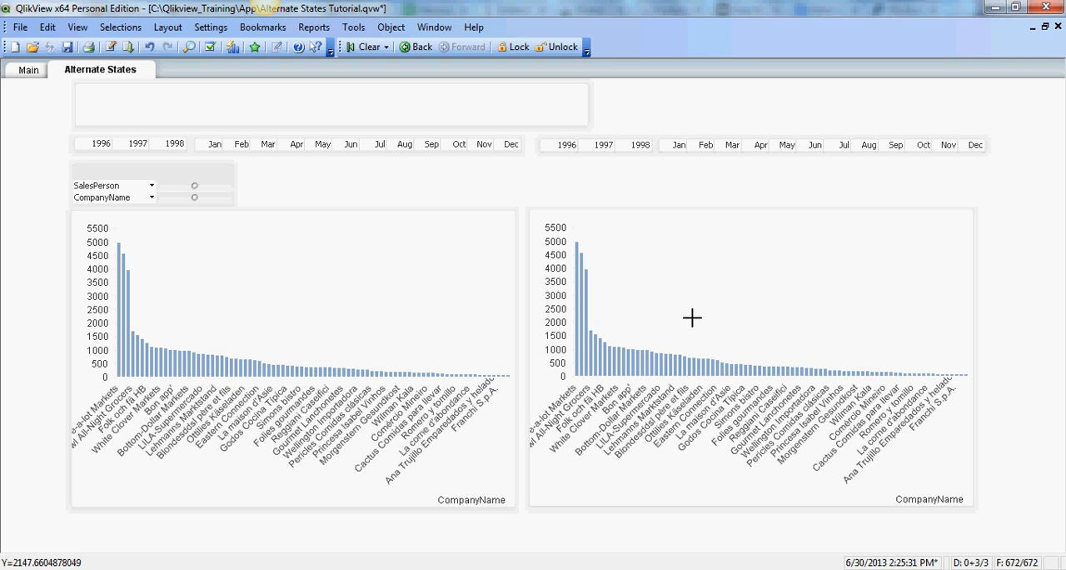
pyautogui.moveTo(662, 313)
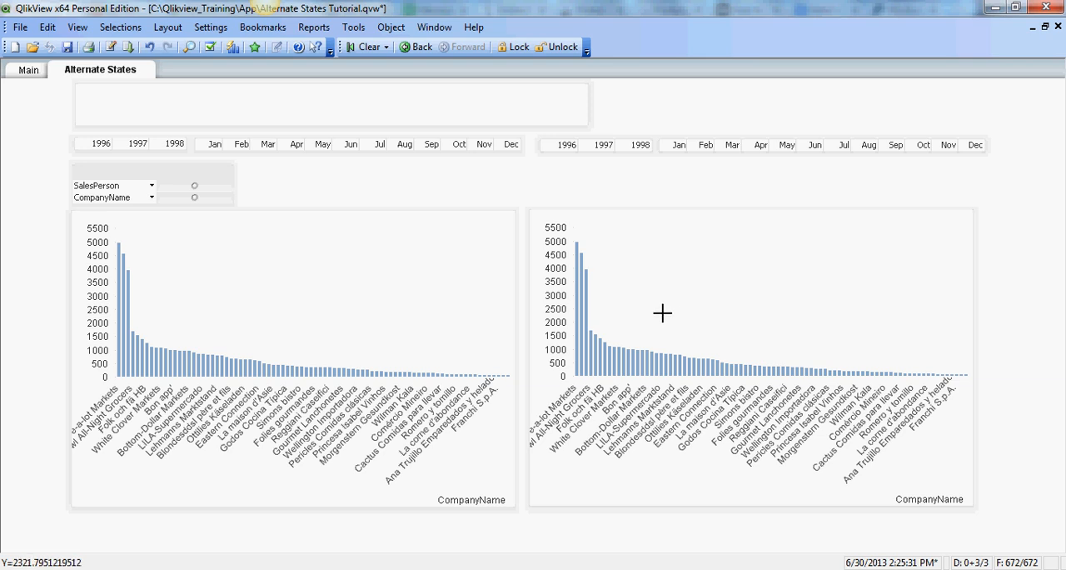
pyautogui.moveTo(642, 253)
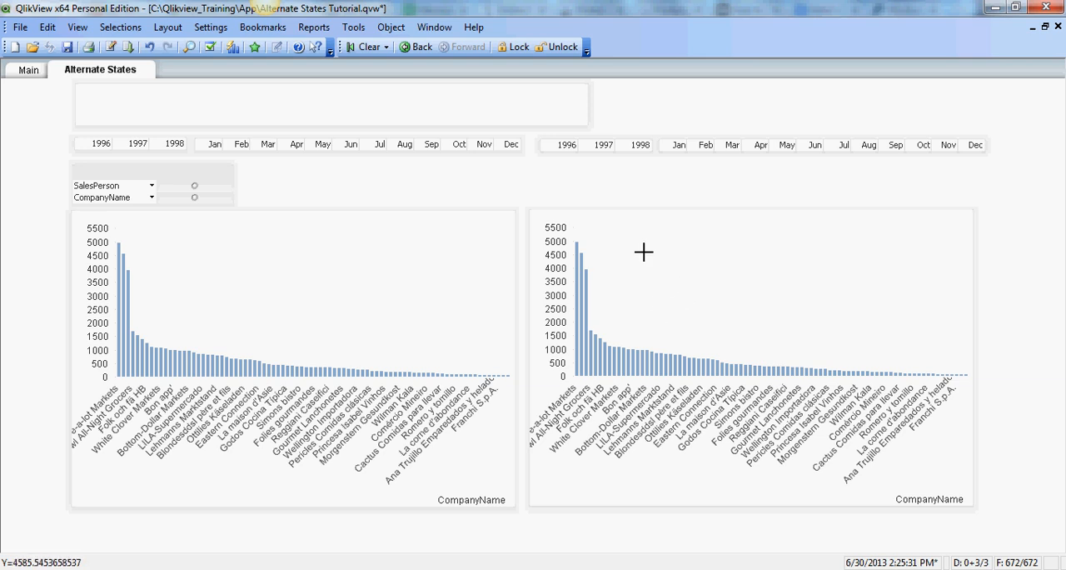
pyautogui.rightClick(642, 252)
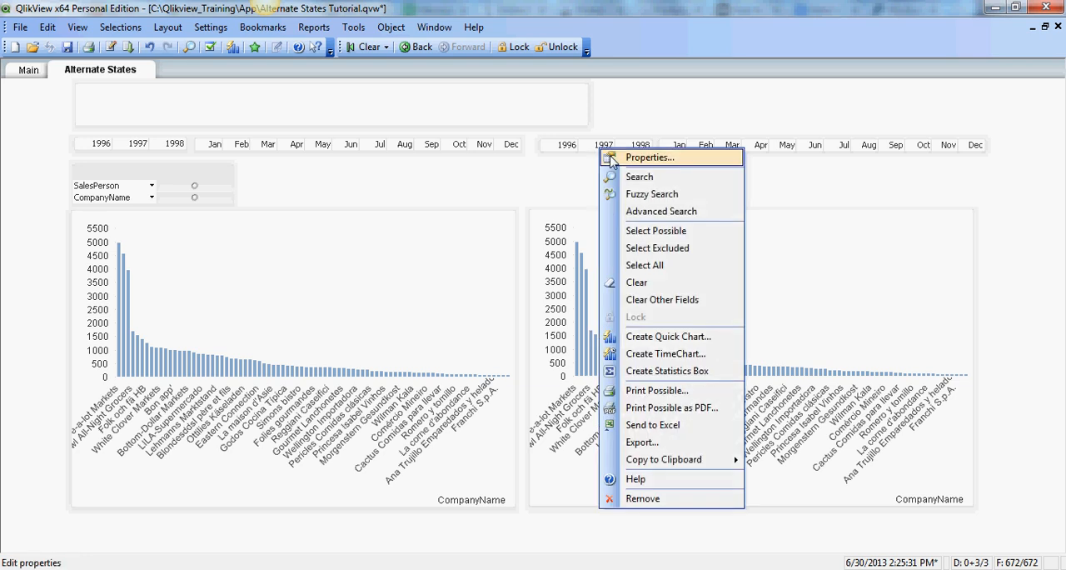
pyautogui.click(649, 158)
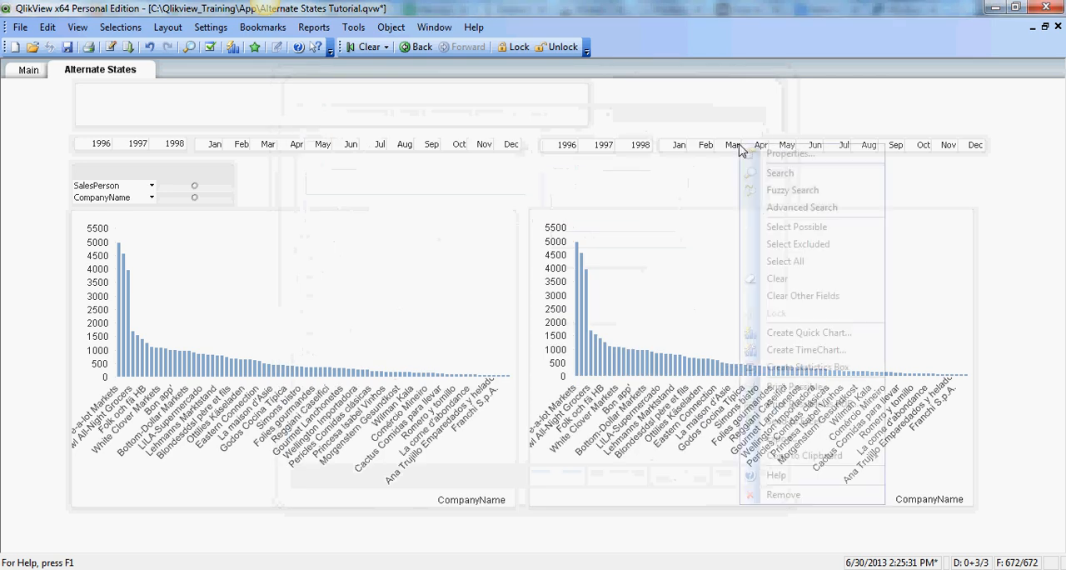
pyautogui.click(790, 152)
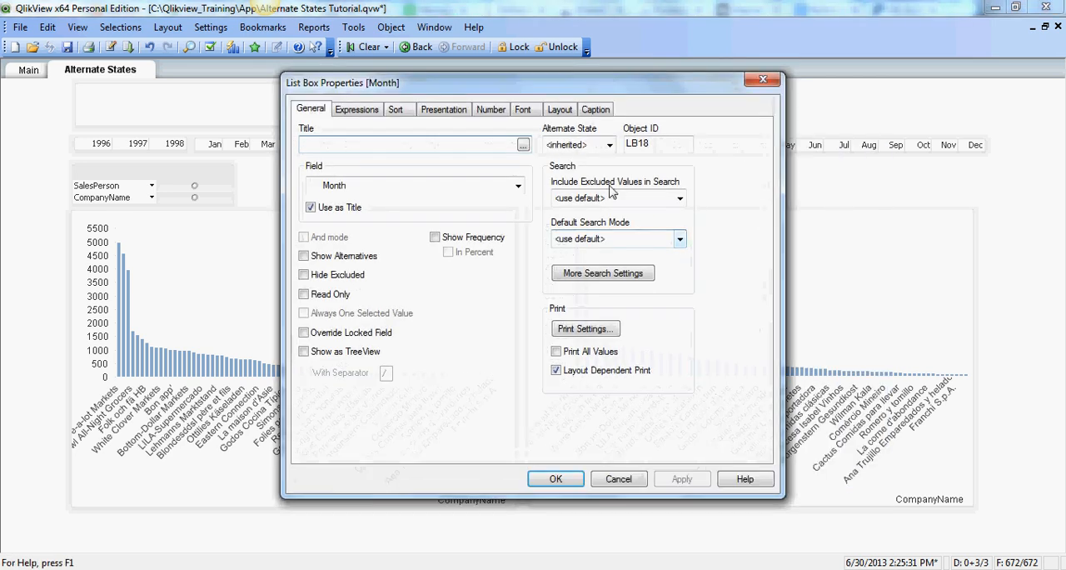
pyautogui.click(608, 144)
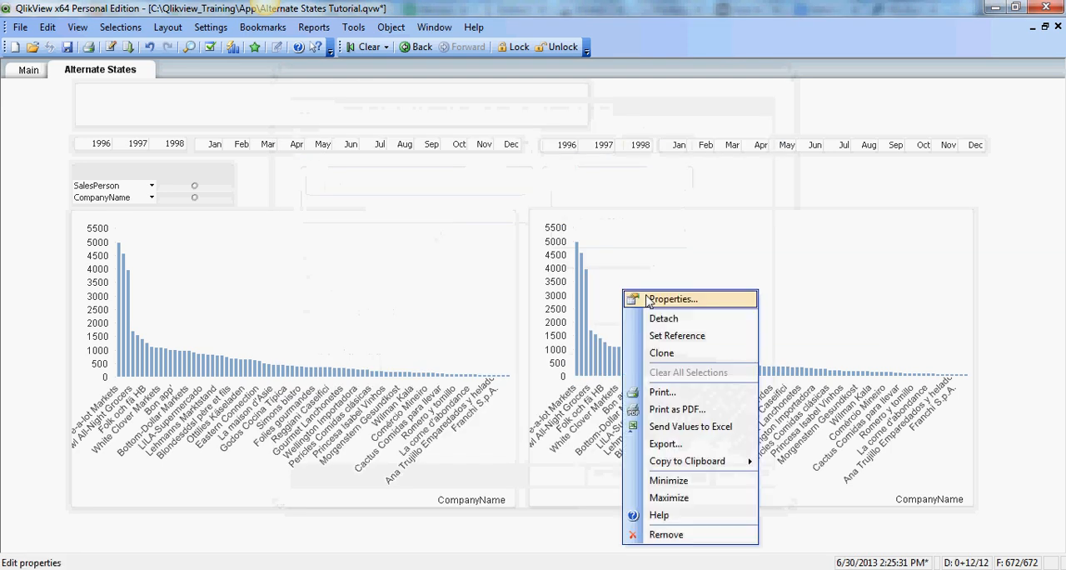
pyautogui.click(673, 299)
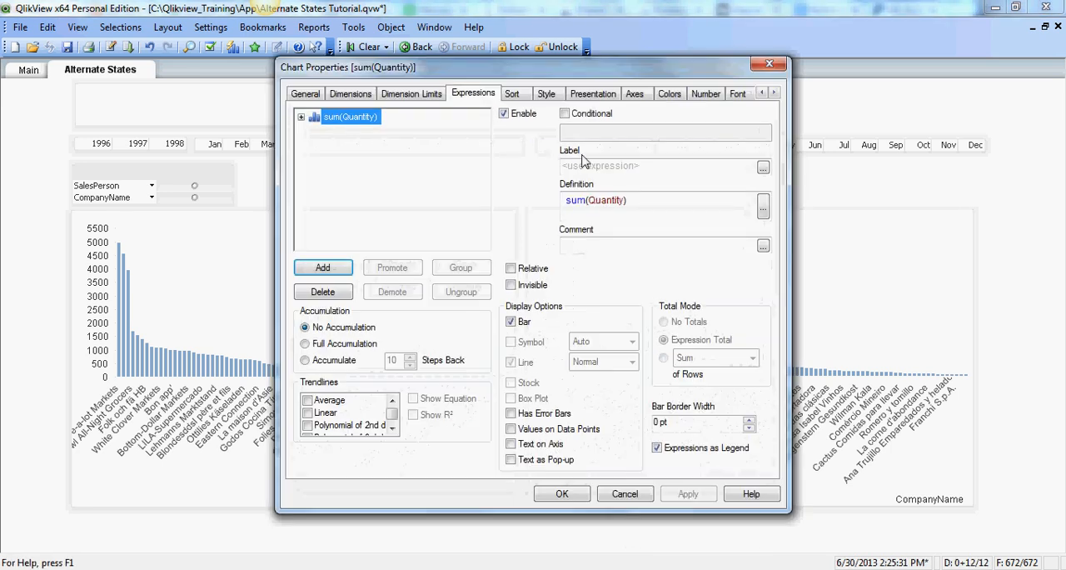
pyautogui.click(304, 92)
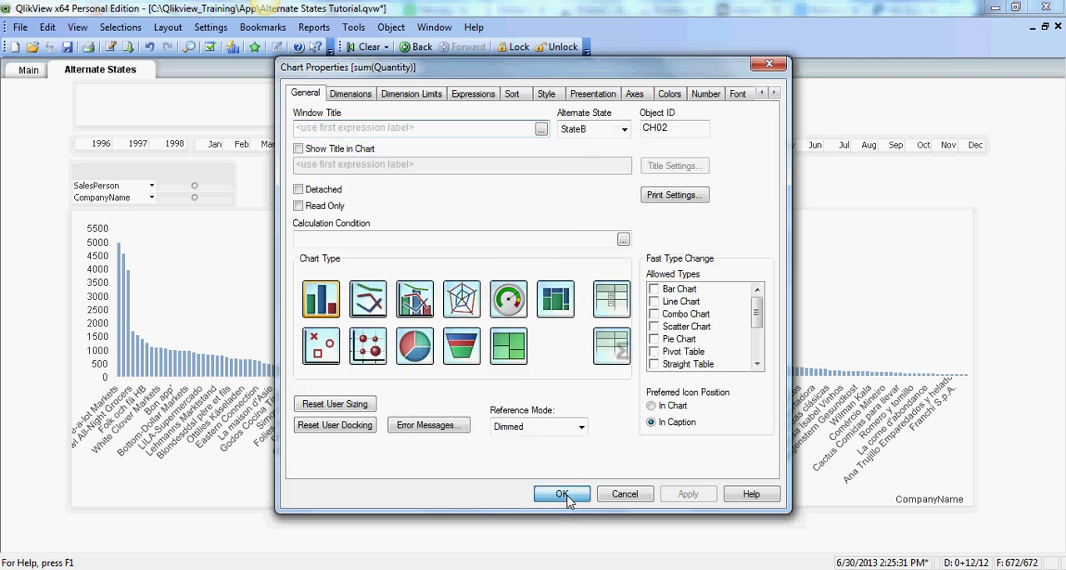
pyautogui.click(562, 494)
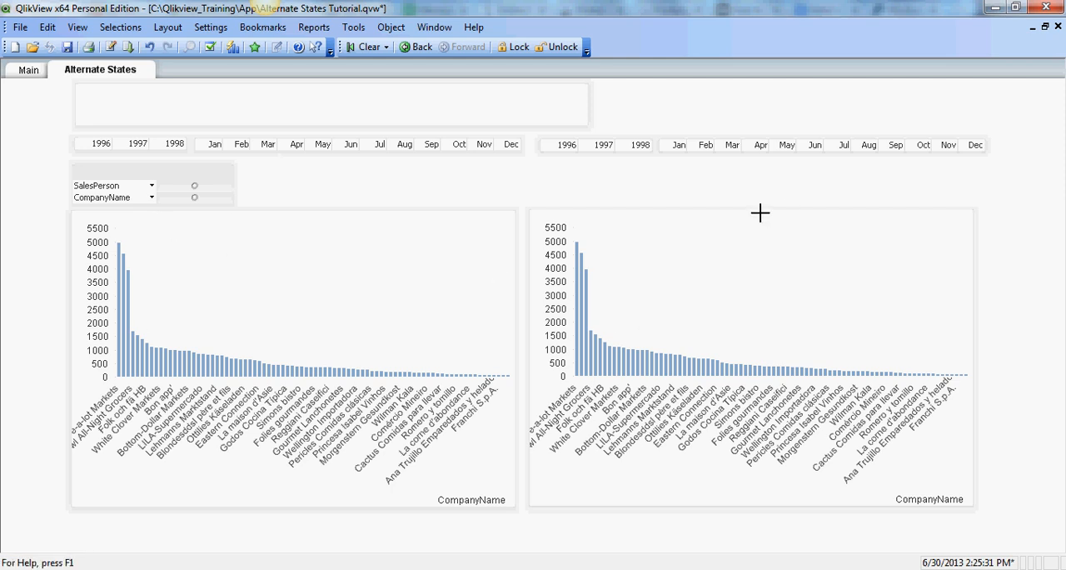
pyautogui.moveTo(229, 301)
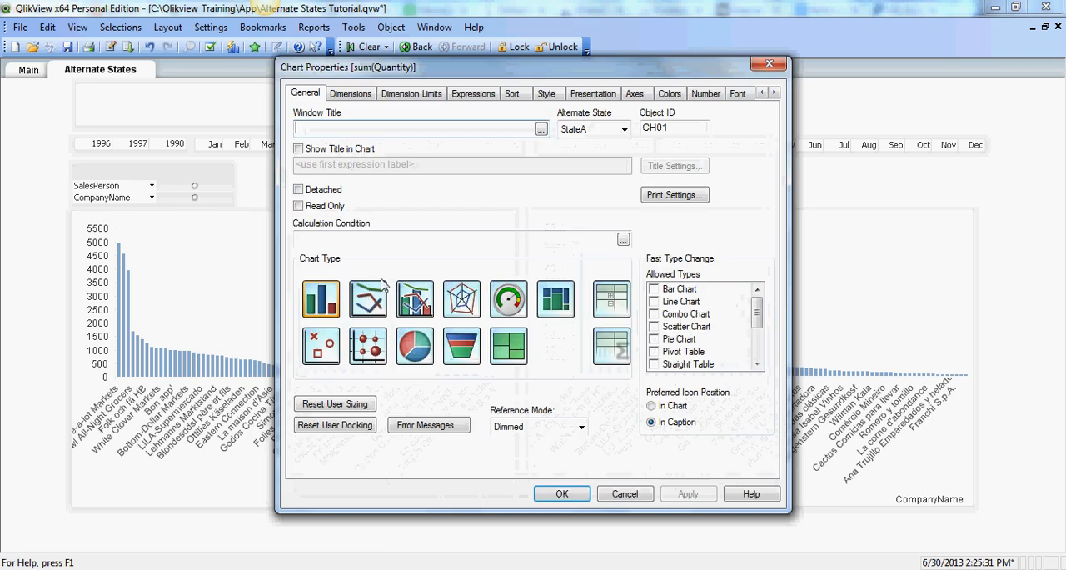
pyautogui.click(473, 93)
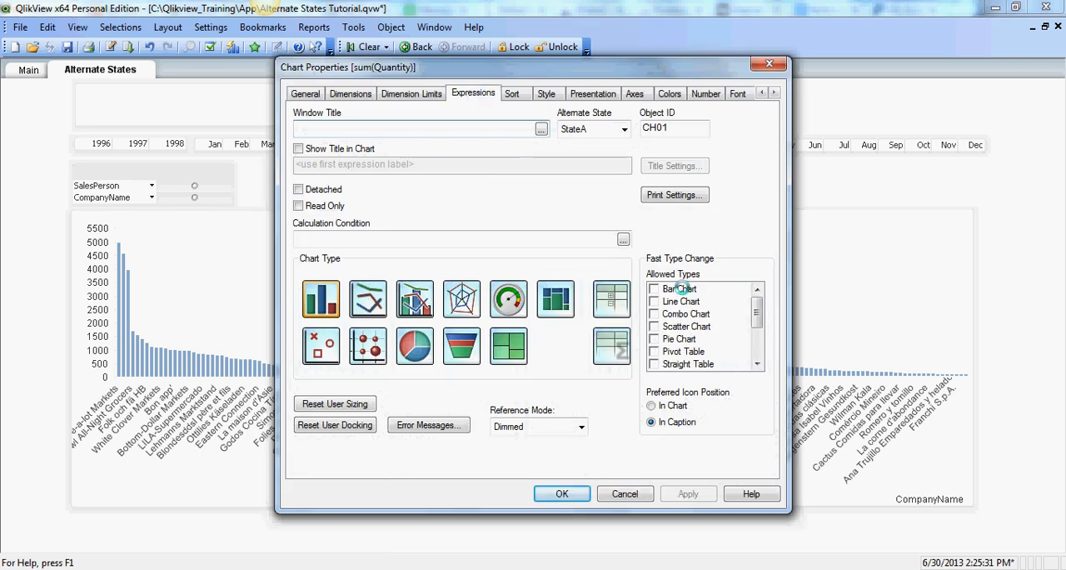
pyautogui.click(473, 93)
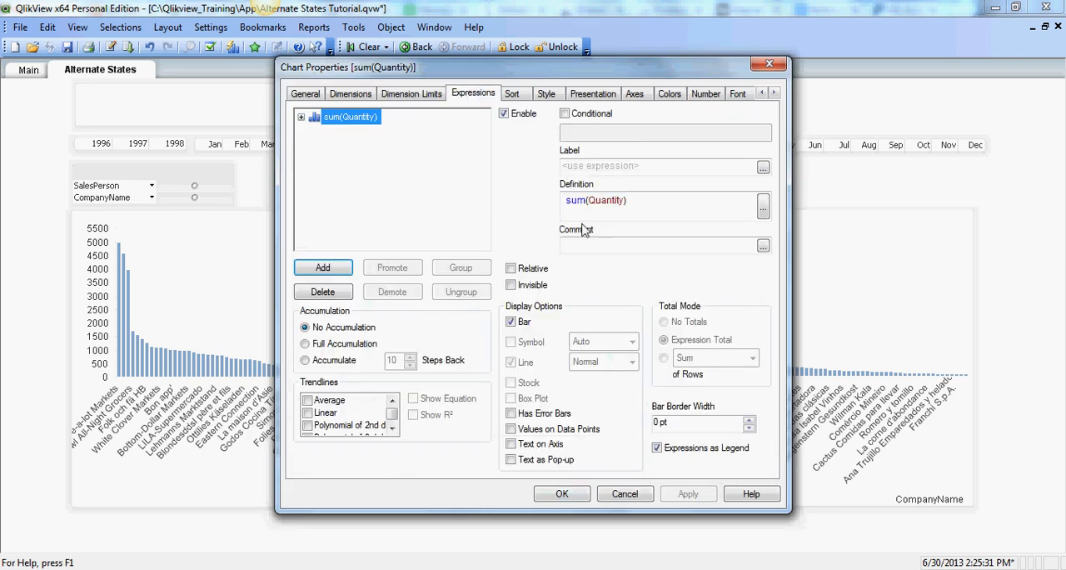
pyautogui.moveTo(504, 207)
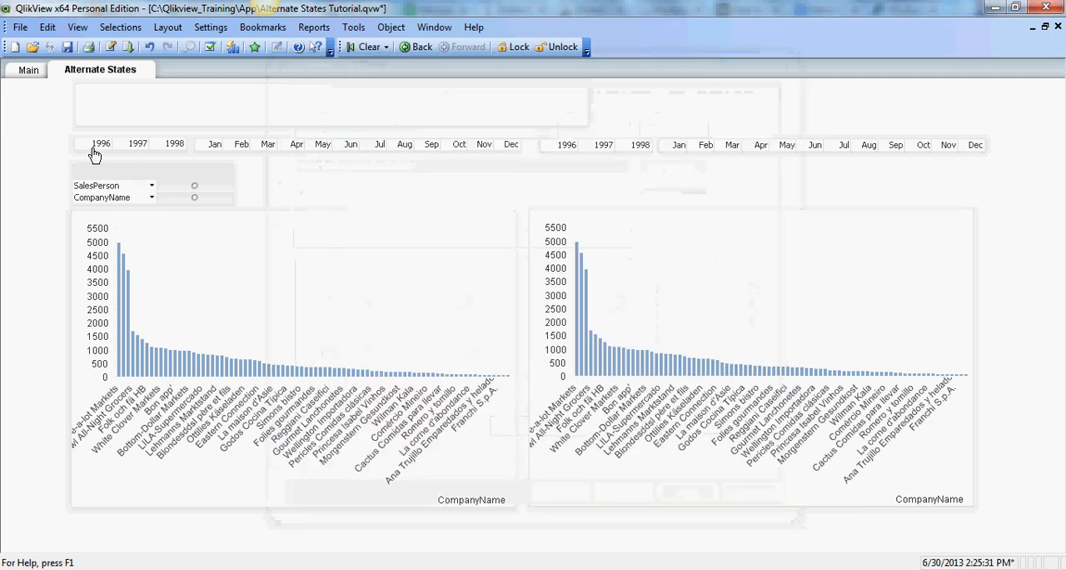
# Select 1997 in the left year list box and 1998 in the right one
pyautogui.click(135, 143)
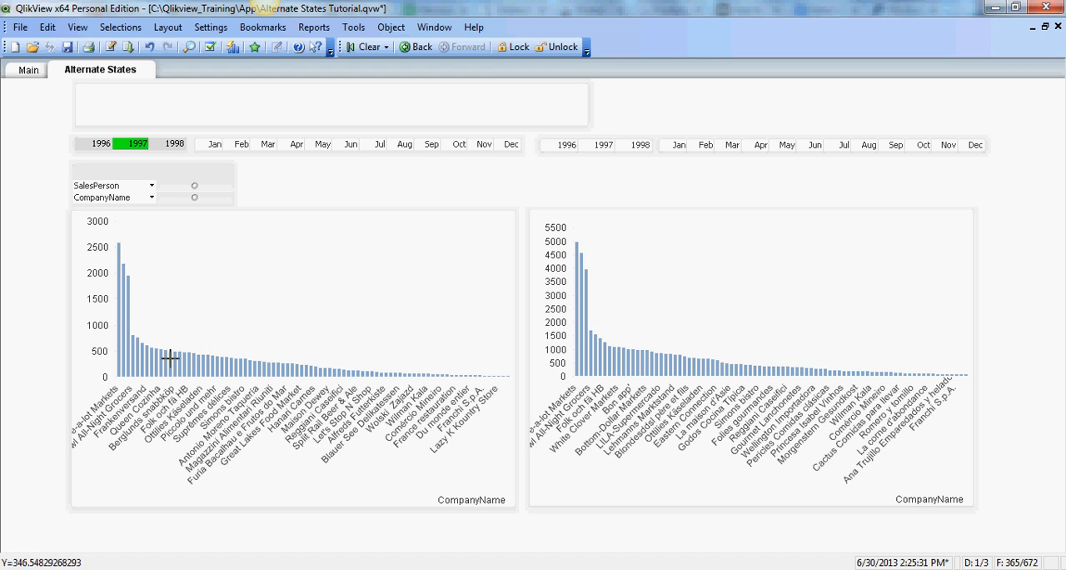
pyautogui.moveTo(654, 180)
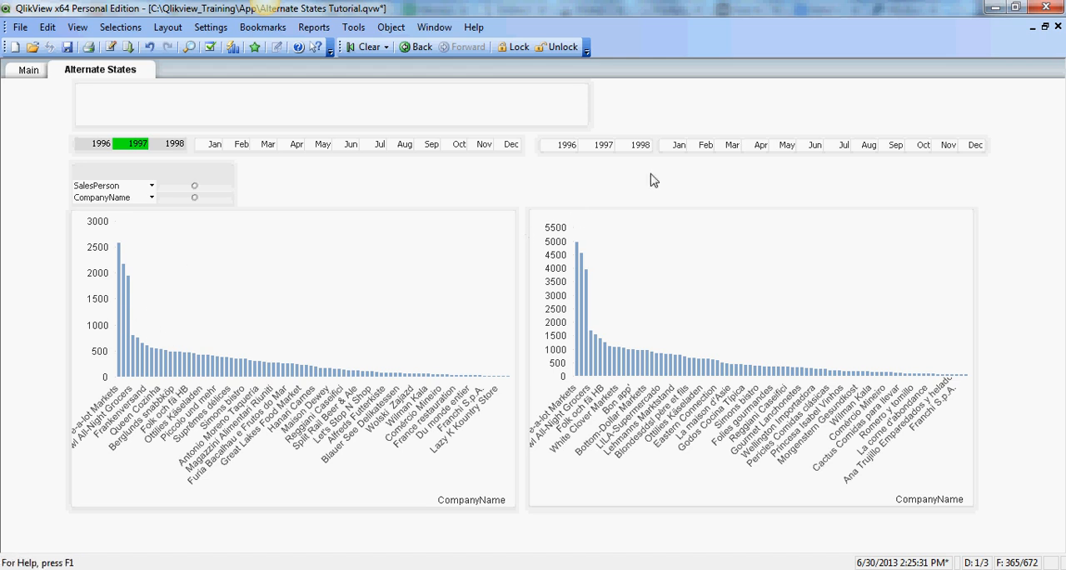
pyautogui.click(638, 144)
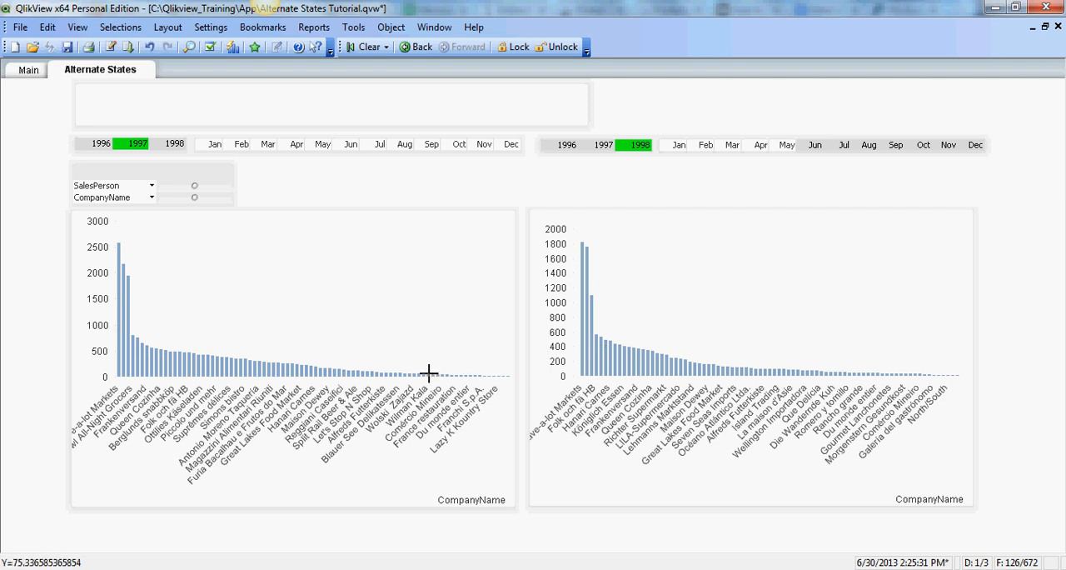
pyautogui.moveTo(288, 344)
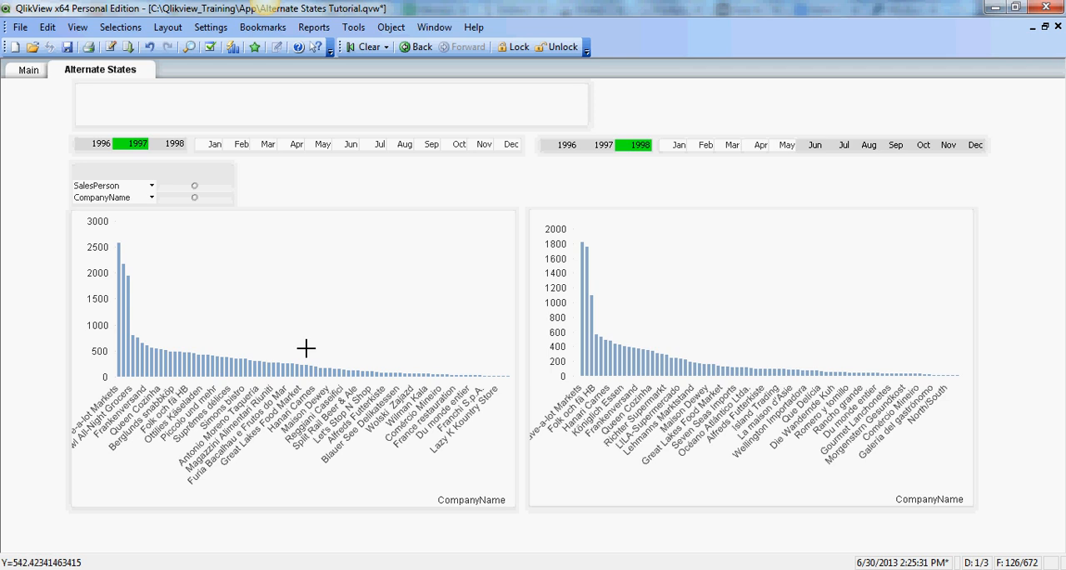
pyautogui.moveTo(306, 308)
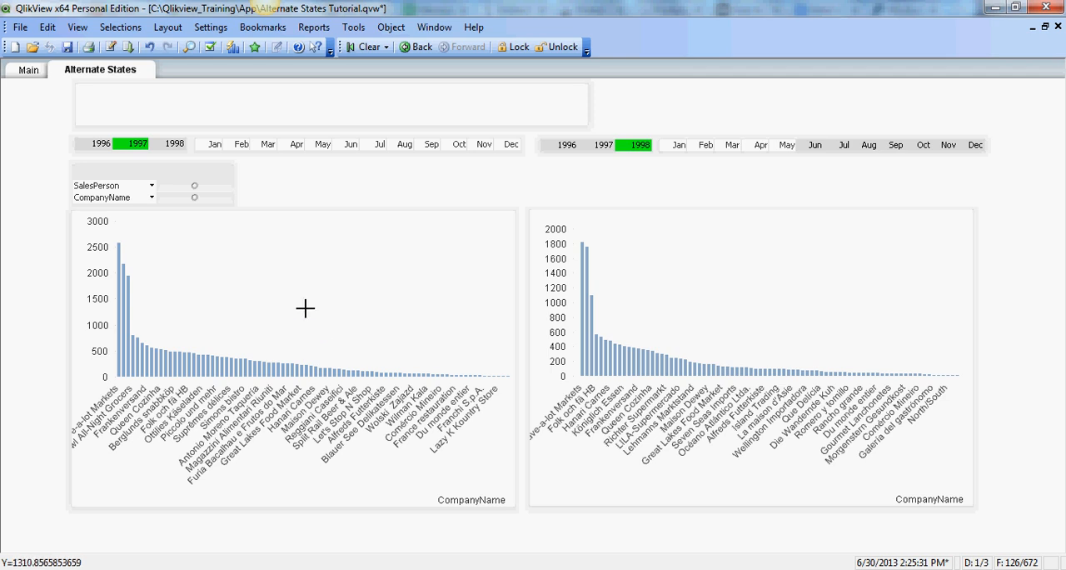
pyautogui.moveTo(183, 304)
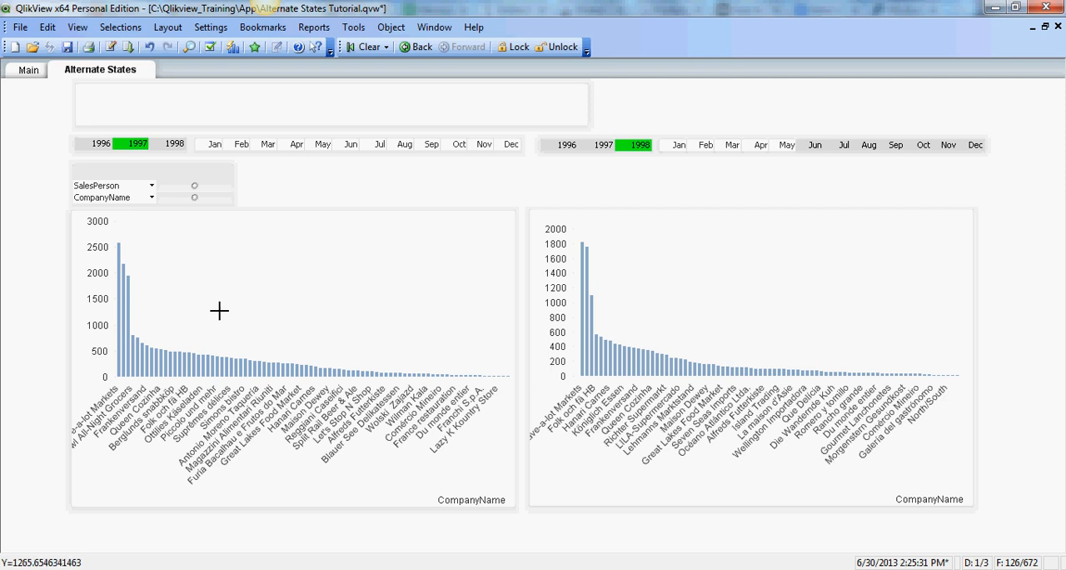
pyautogui.moveTo(232, 304)
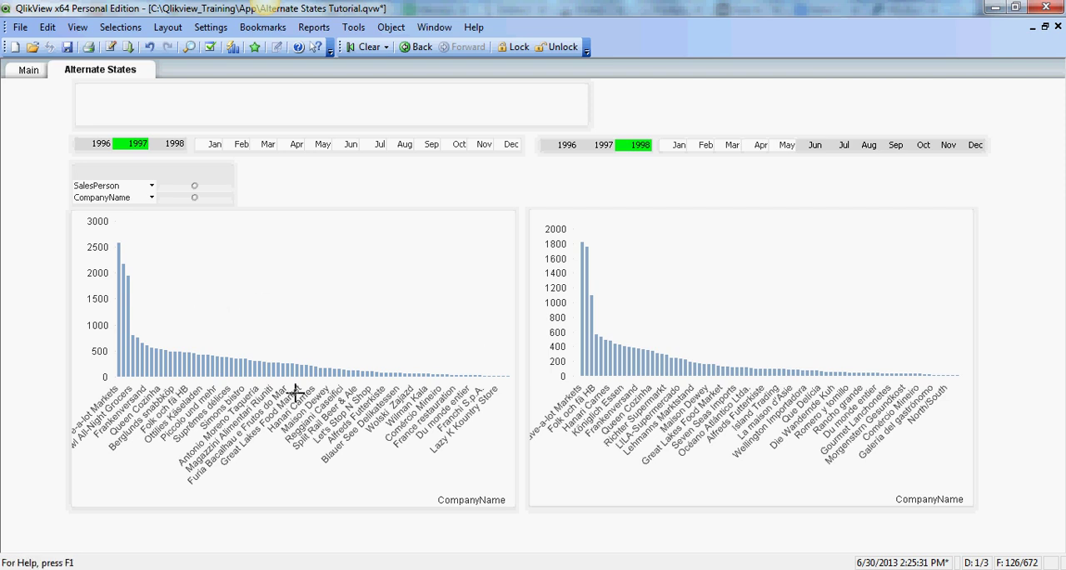
pyautogui.moveTo(112, 202)
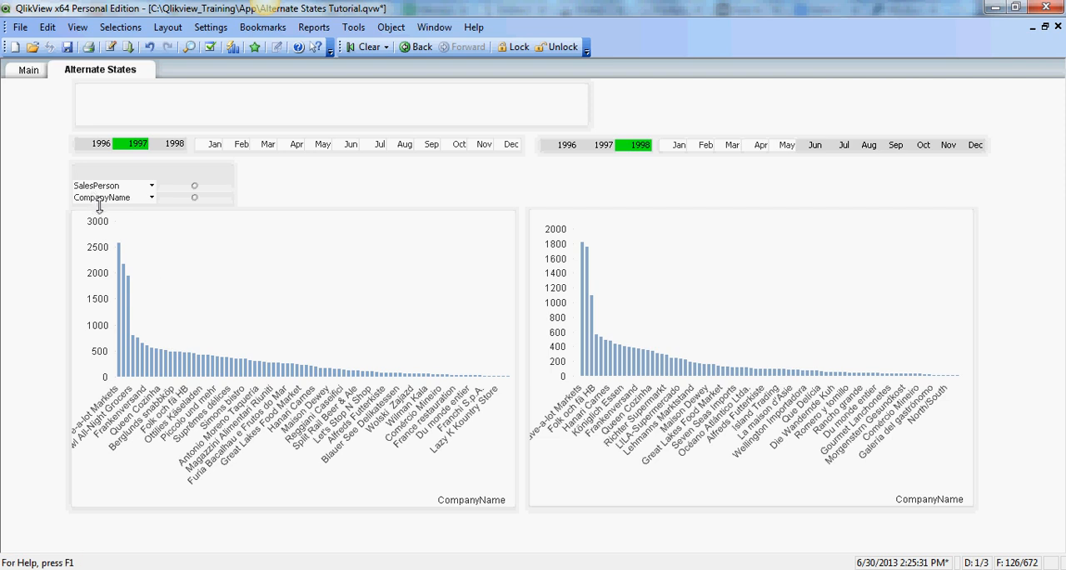
pyautogui.moveTo(150, 198)
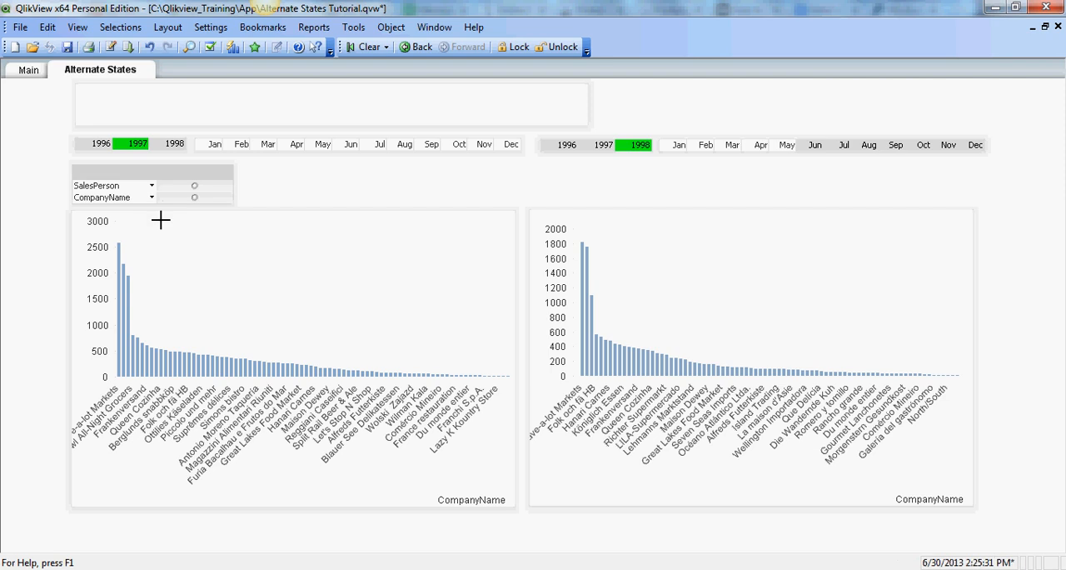
# Select Janet Leverling as SalesPerson in the default-state multi-box
pyautogui.click(153, 185)
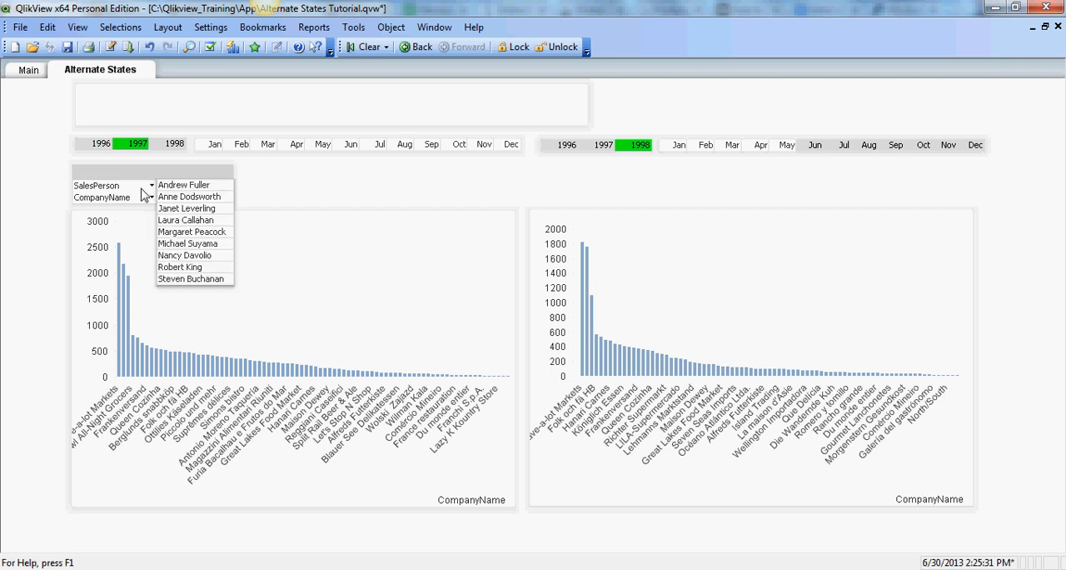
pyautogui.click(186, 208)
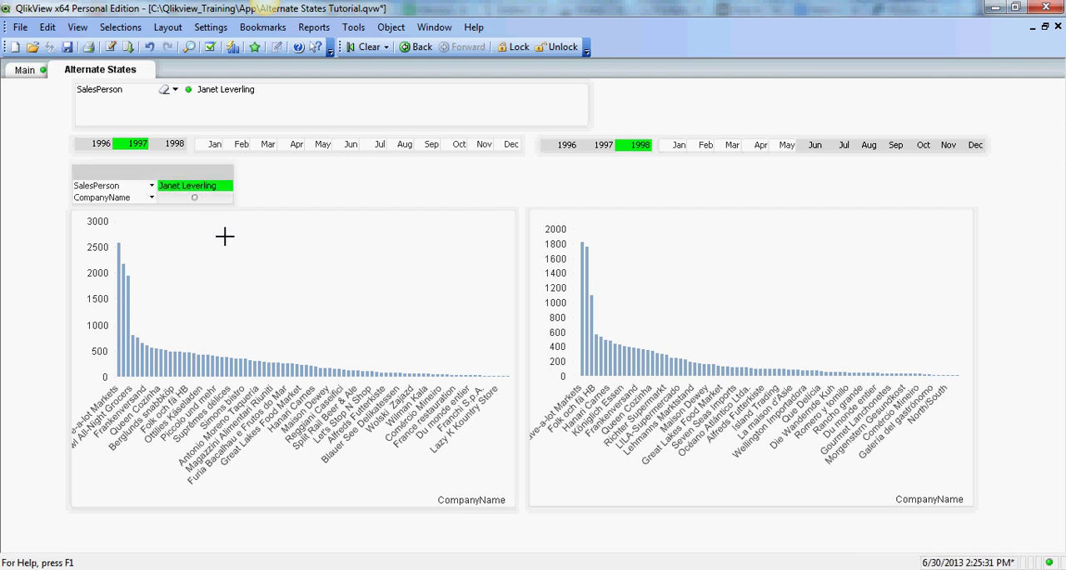
pyautogui.moveTo(228, 298)
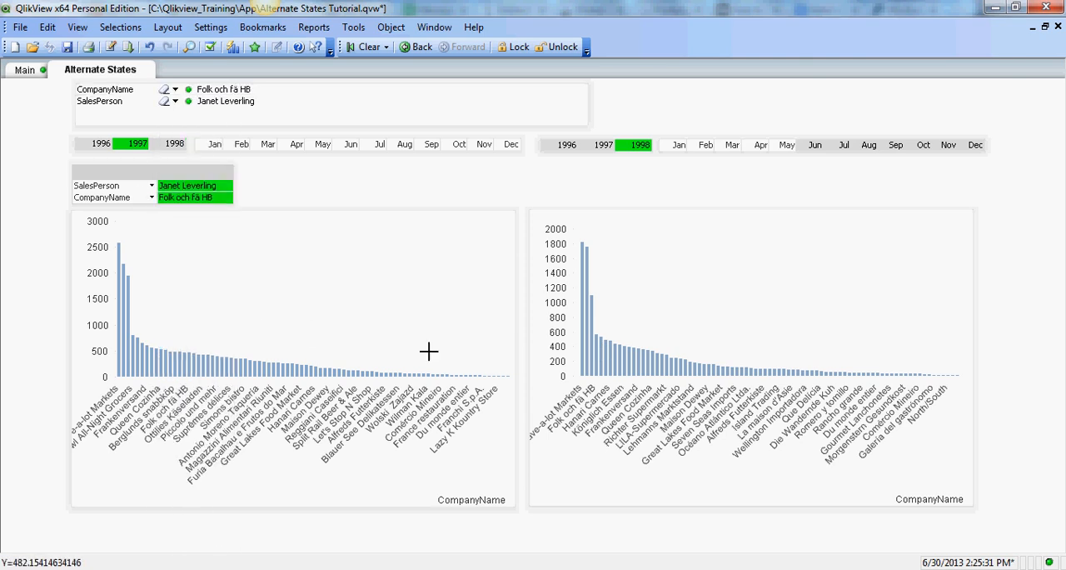
pyautogui.moveTo(345, 360)
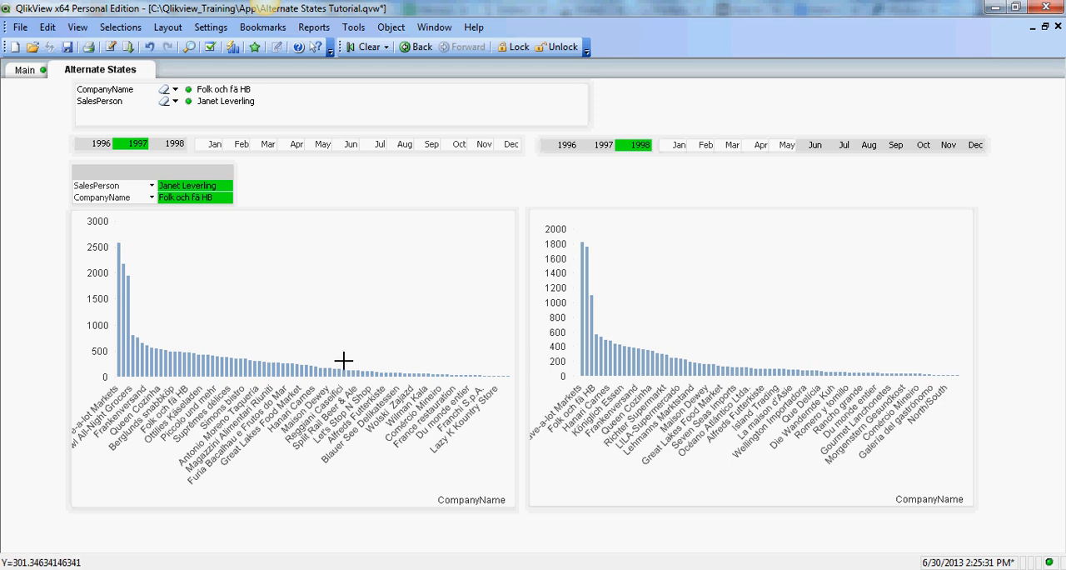
pyautogui.moveTo(510, 365)
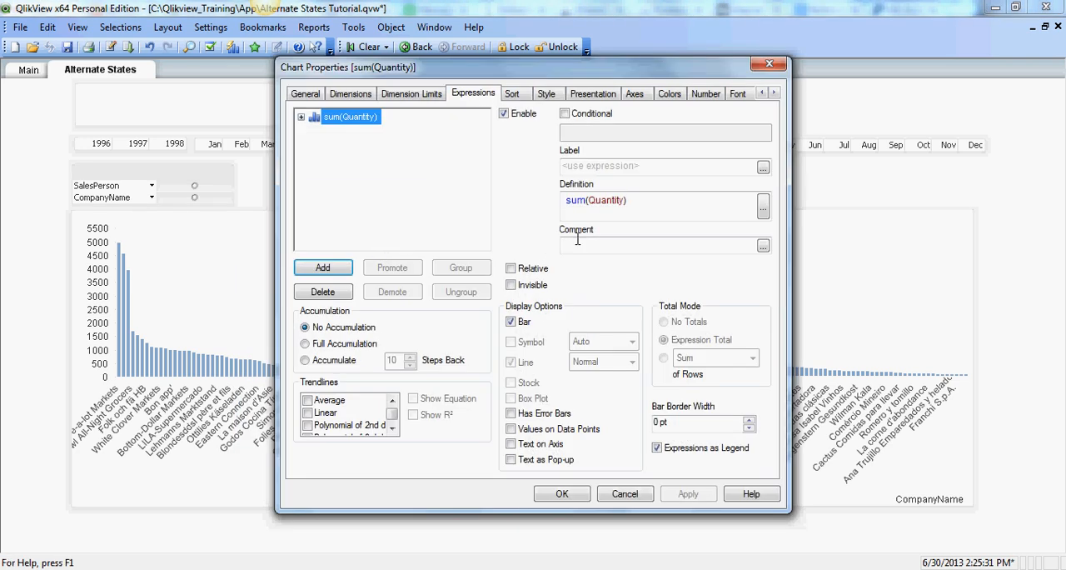
# In the expression editor, start the StateA set with SalesPerson = $::SalesPerson
pyautogui.click(763, 205)
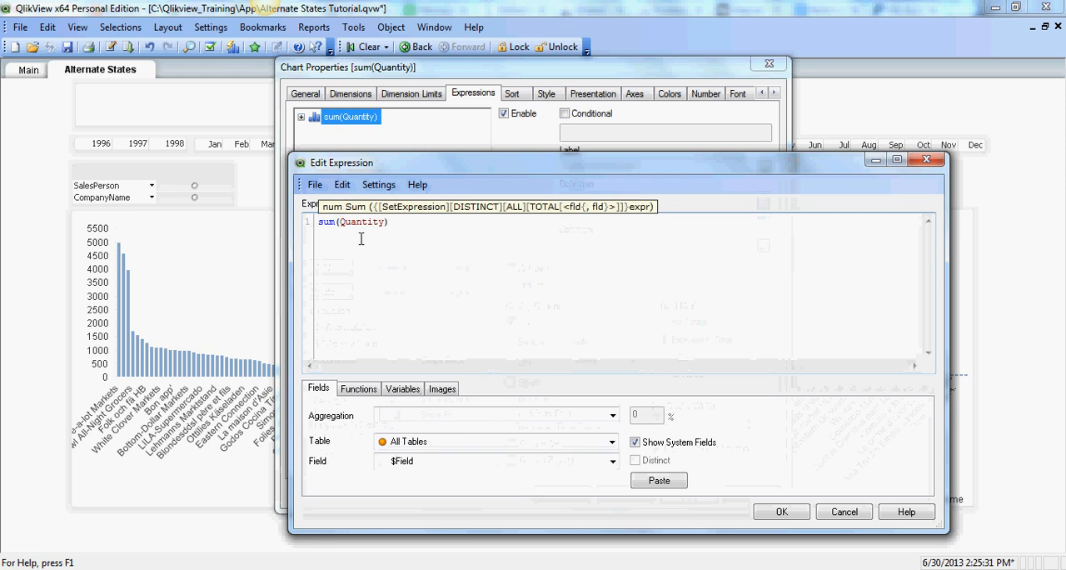
pyautogui.write('({')
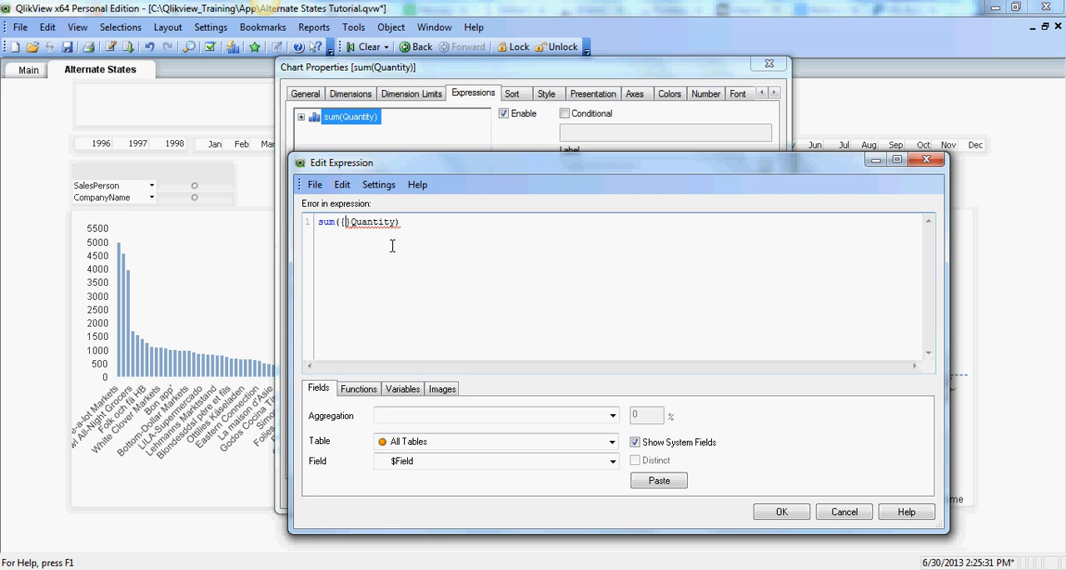
pyautogui.write('StateA<')
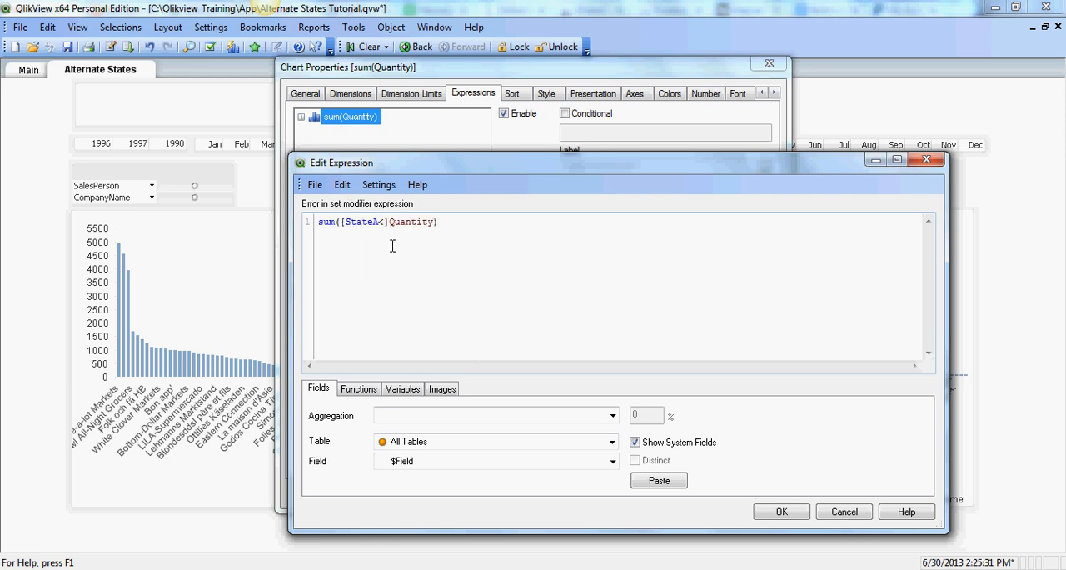
pyautogui.write('SalesPerson =')
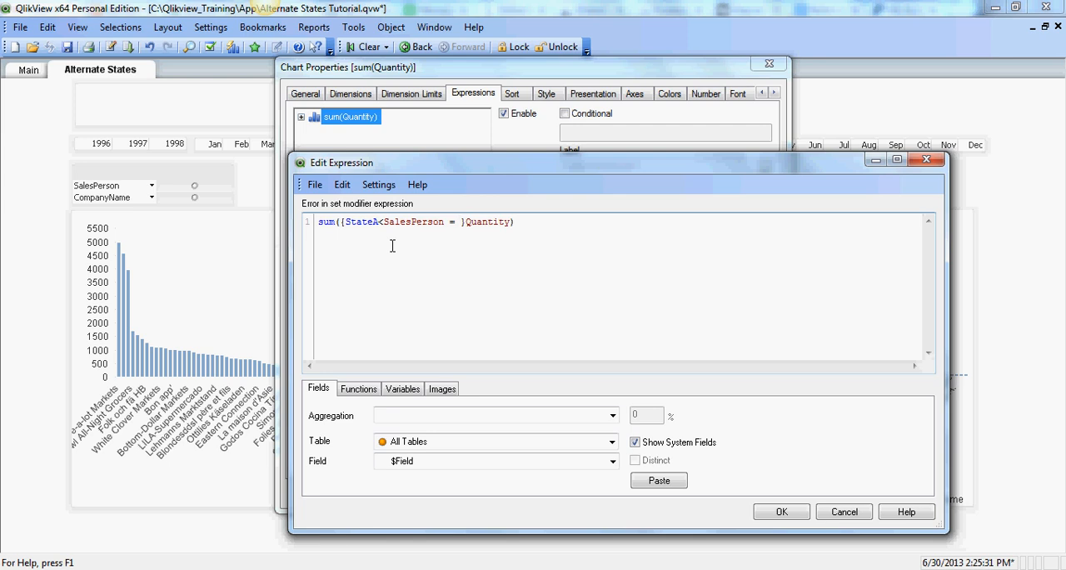
pyautogui.write('$::')
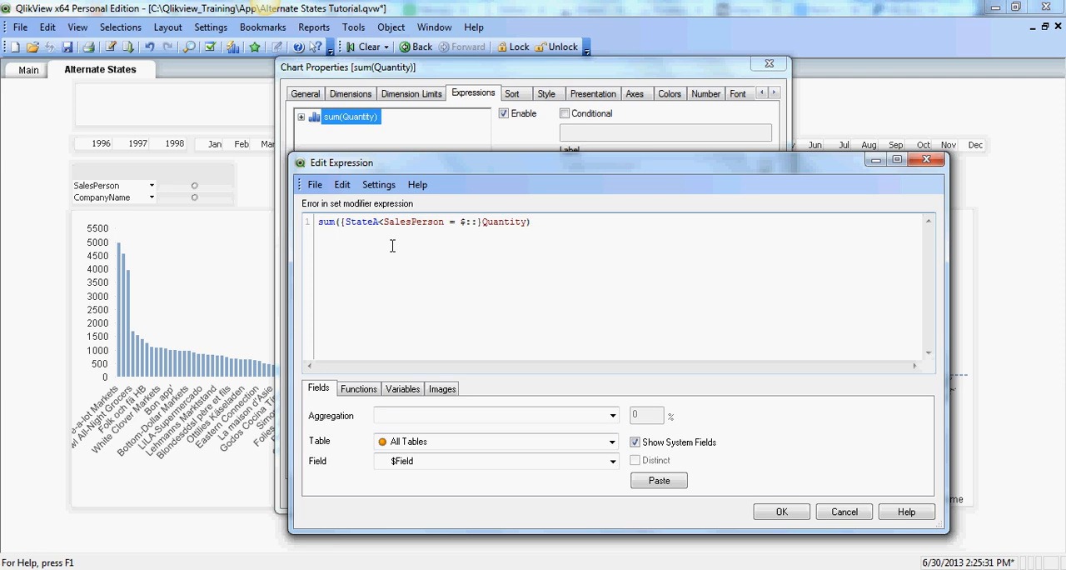
pyautogui.write('Sa')
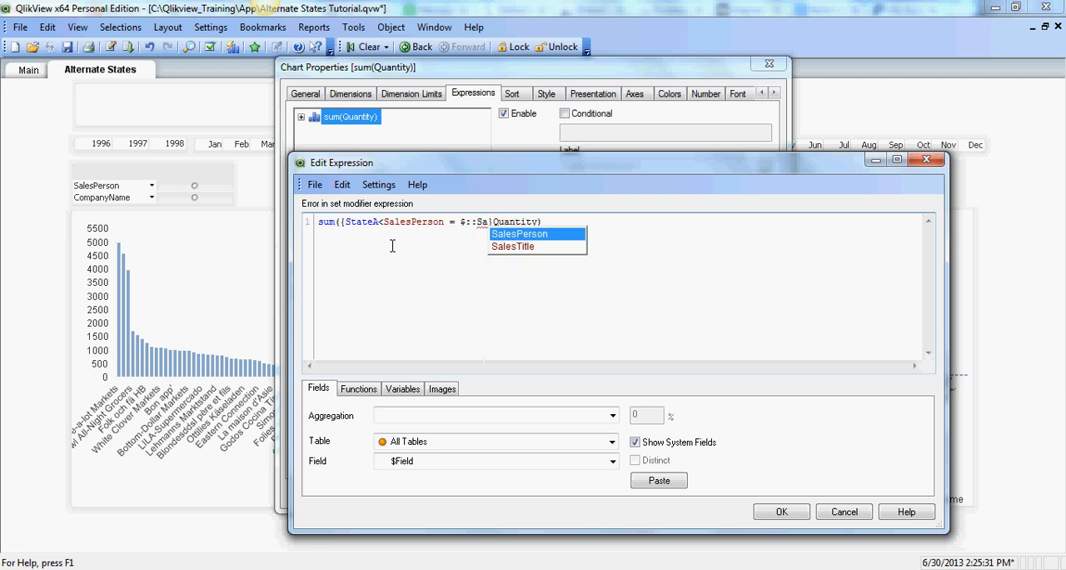
pyautogui.click(528, 233)
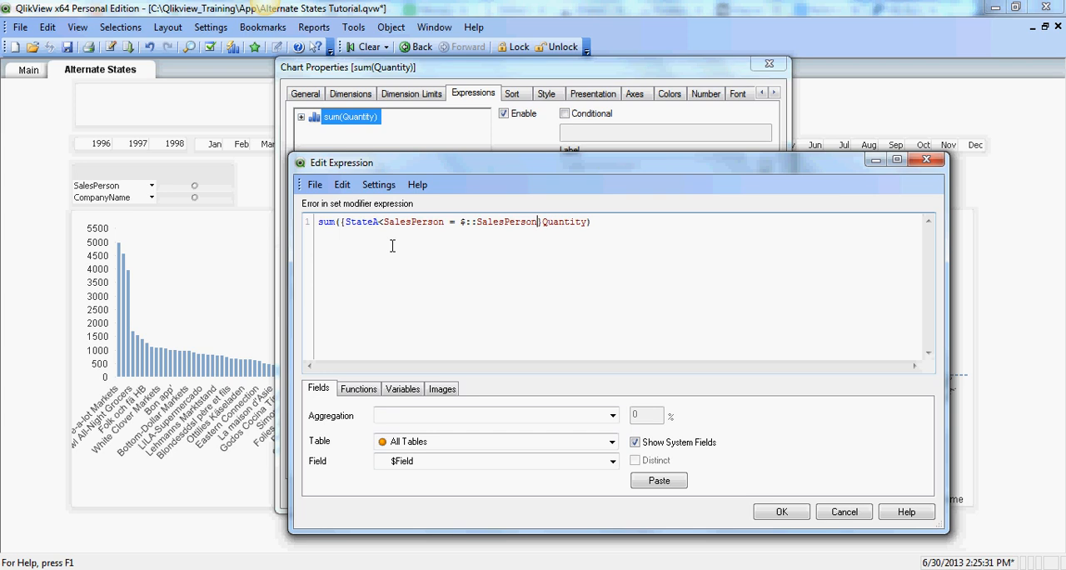
# Add CompanyName=$::CompanyName to the set modifier and close it with '>'
pyautogui.write(',')
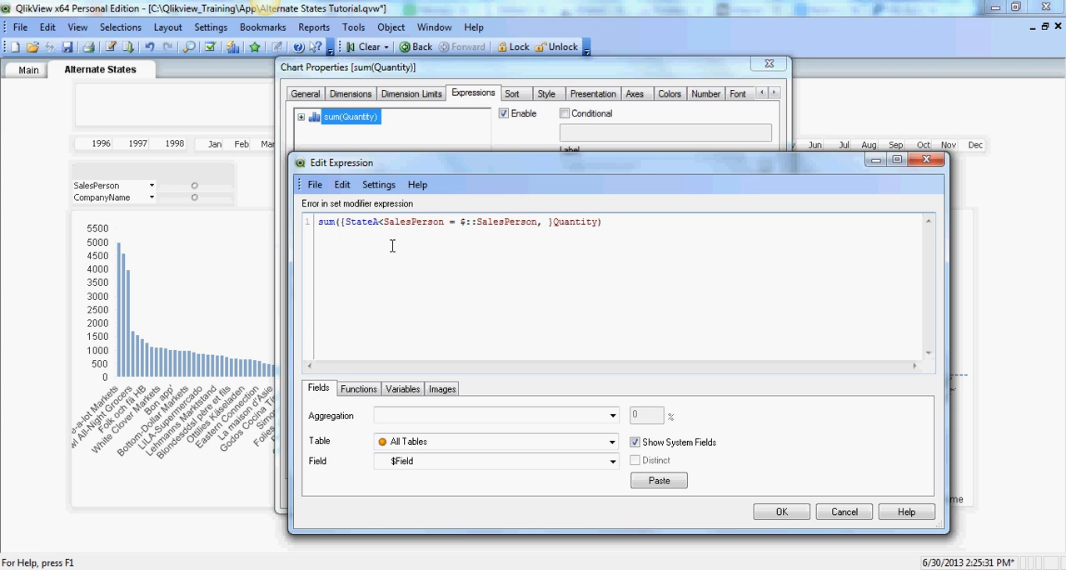
pyautogui.write('Com')
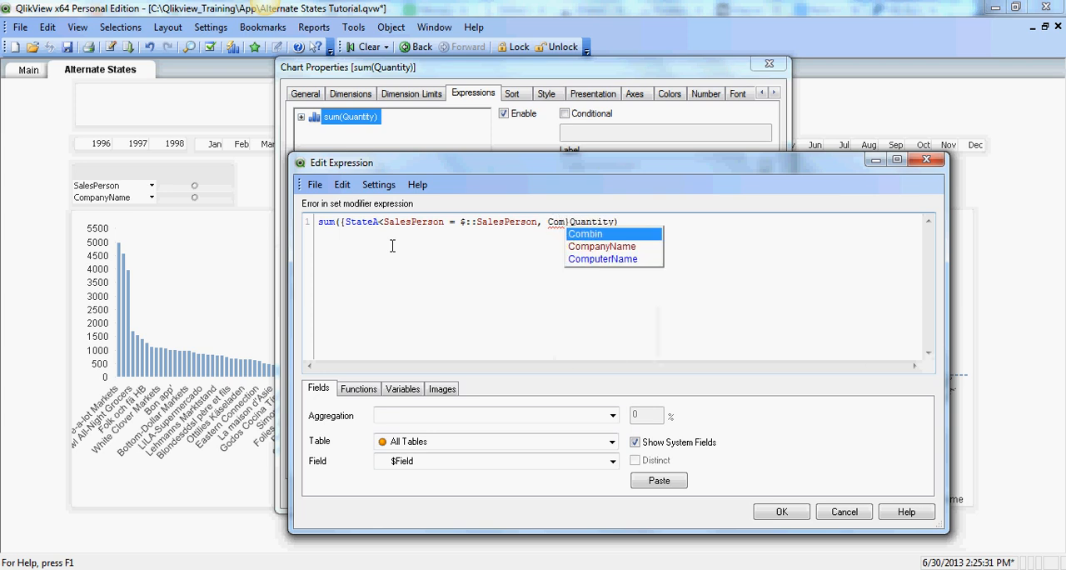
pyautogui.click(602, 245)
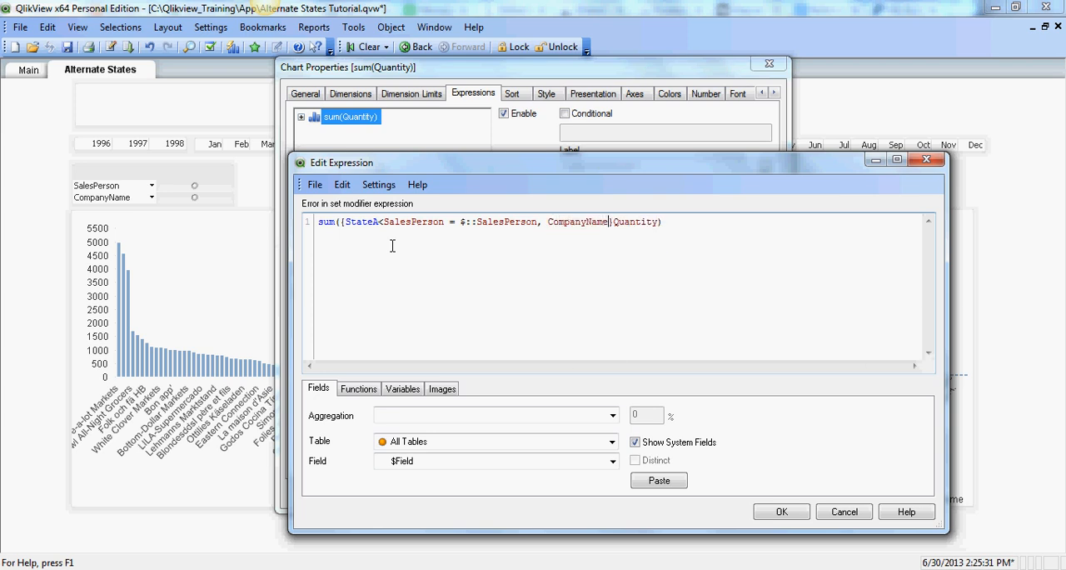
pyautogui.write('=$::')
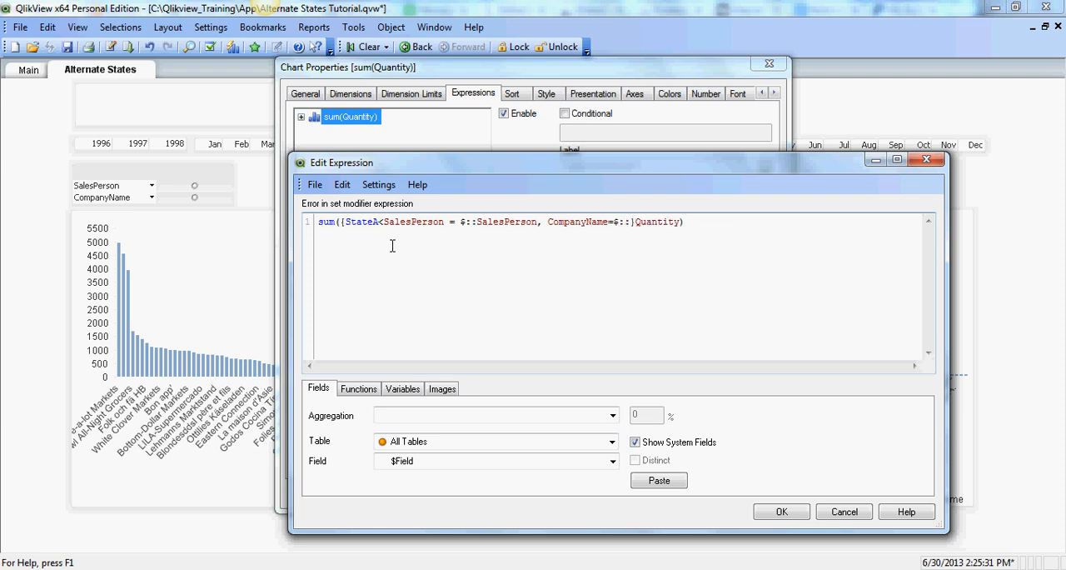
pyautogui.write('Com')
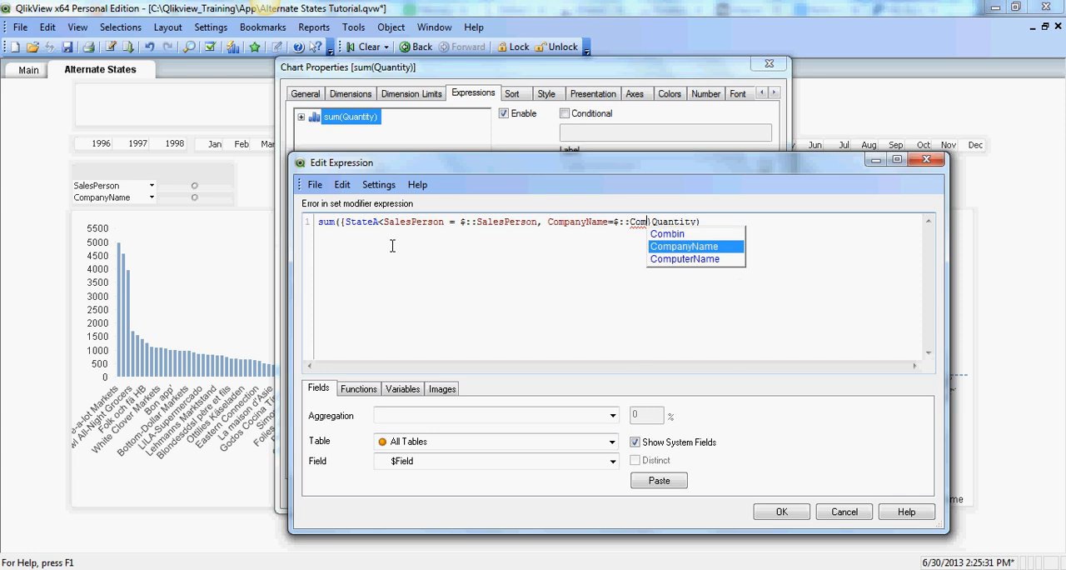
pyautogui.click(684, 245)
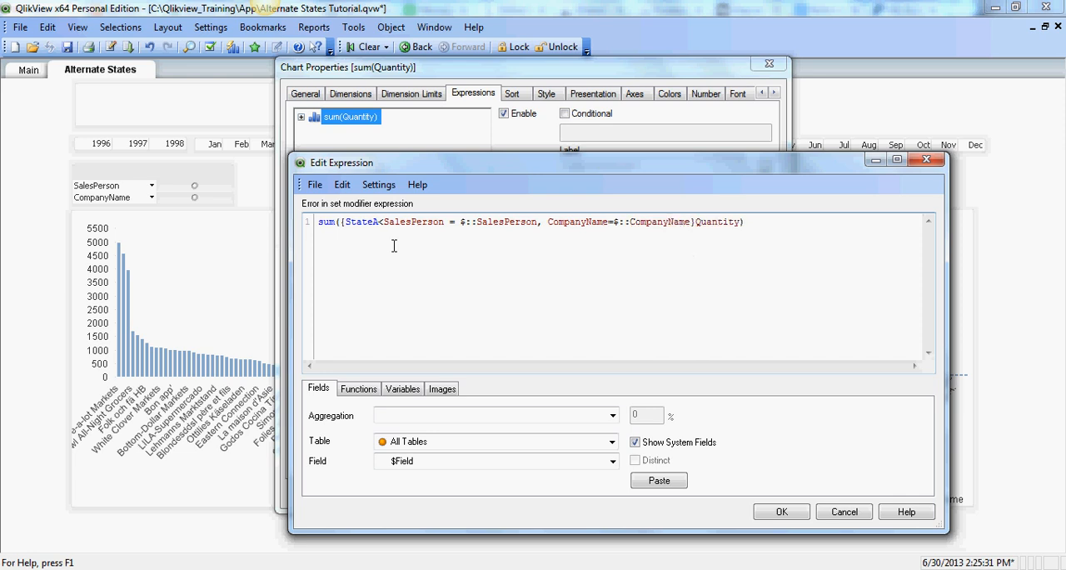
pyautogui.write('>')
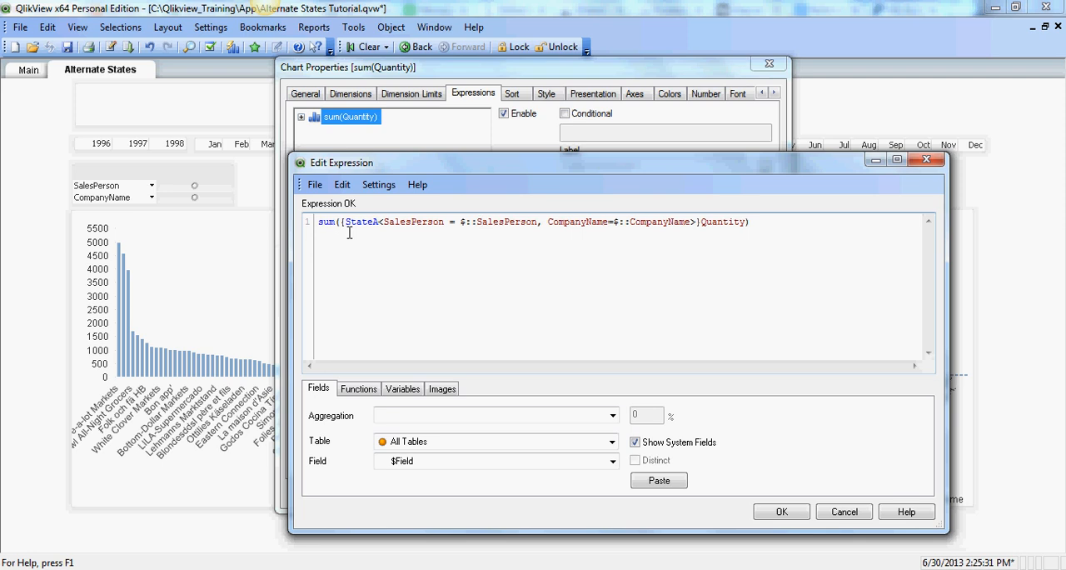
pyautogui.moveTo(364, 230)
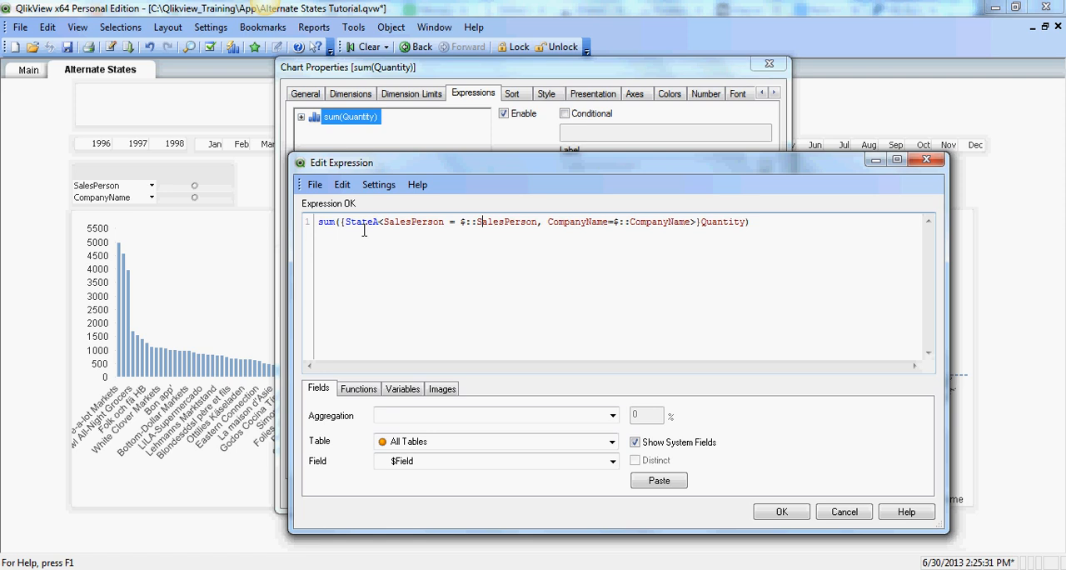
pyautogui.moveTo(428, 247)
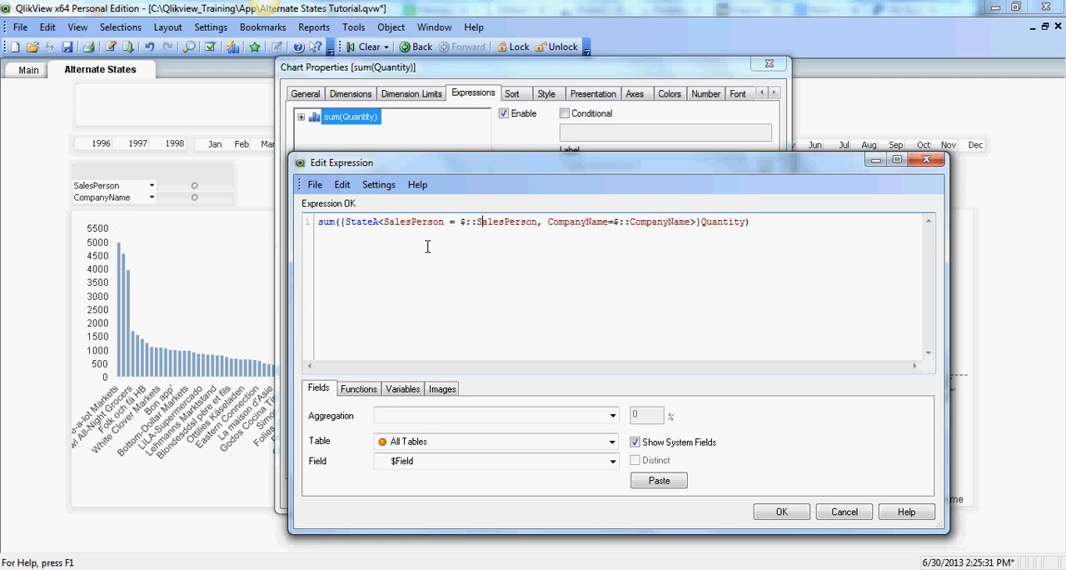
pyautogui.moveTo(426, 227)
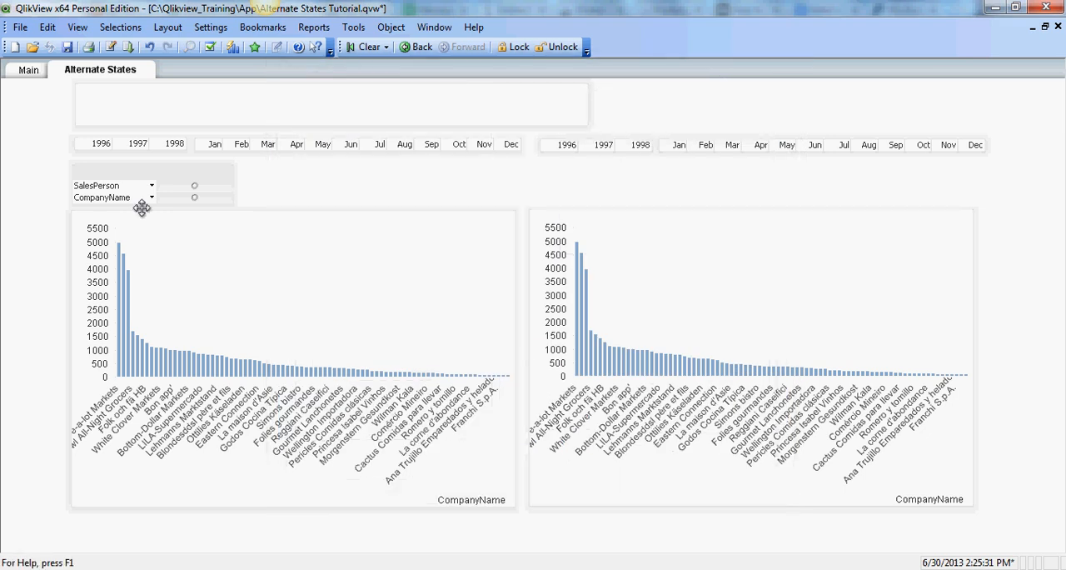
# Select three salespeople and five companies in the default-state list boxes
pyautogui.click(150, 184)
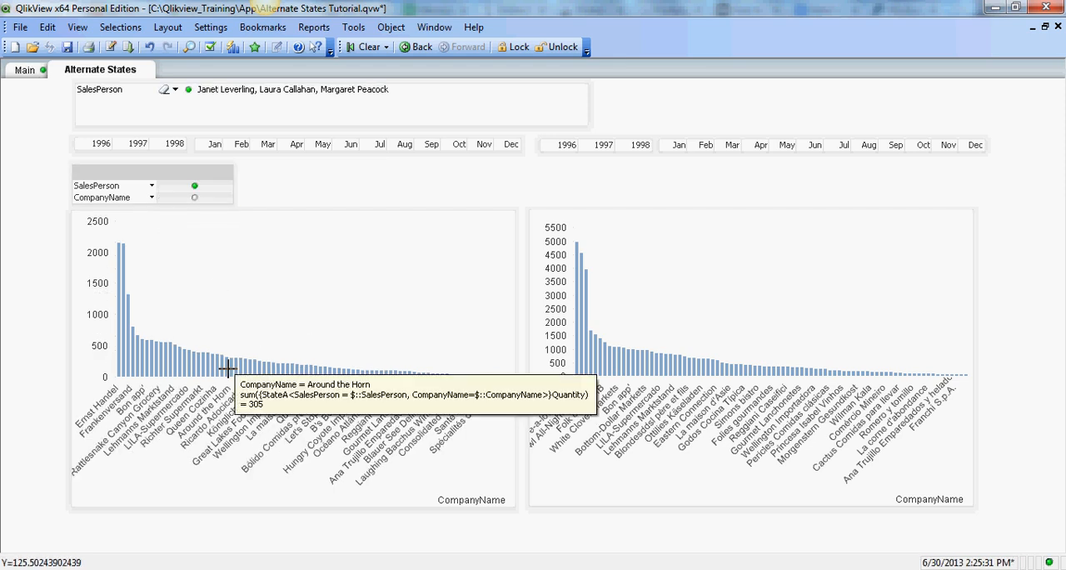
pyautogui.moveTo(175, 262)
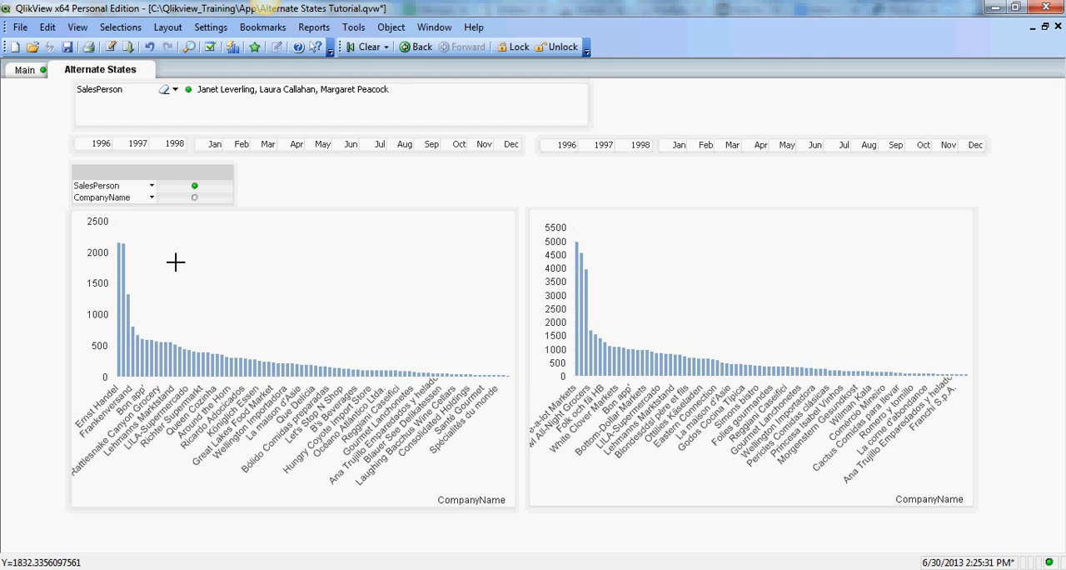
pyautogui.click(155, 198)
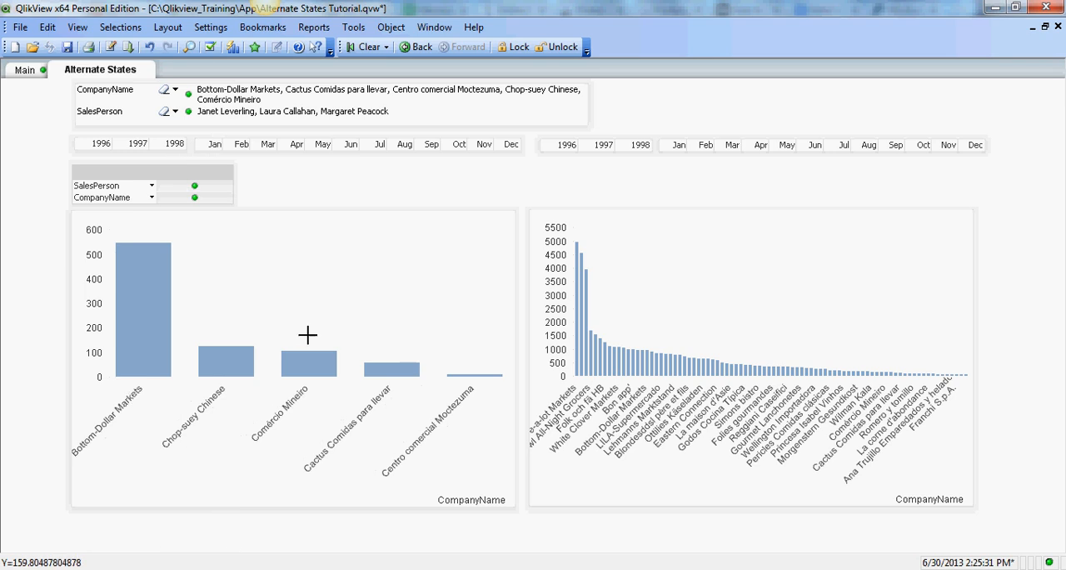
pyautogui.moveTo(712, 328)
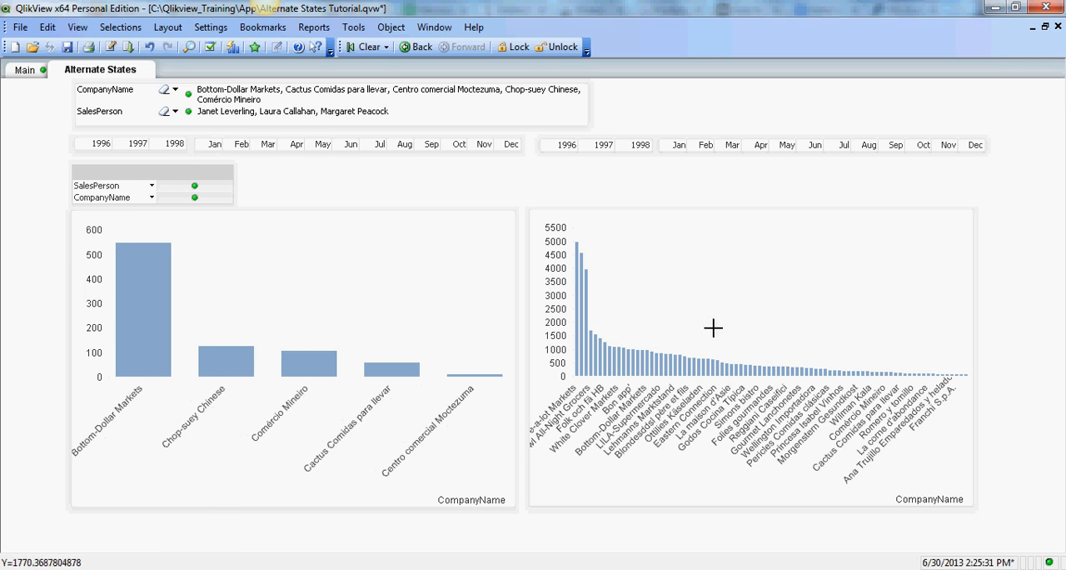
pyautogui.moveTo(637, 295)
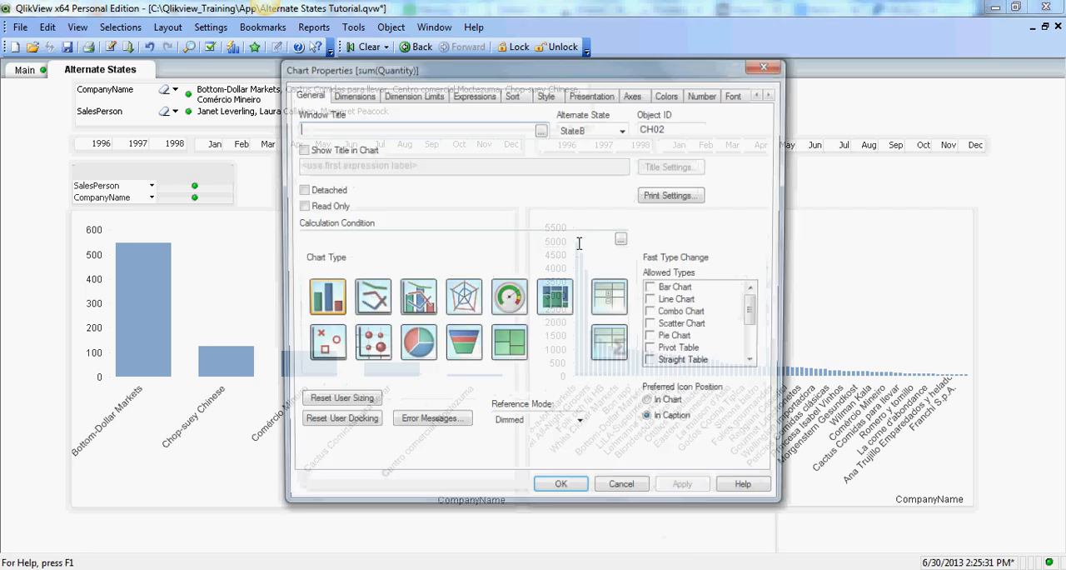
# Change the right chart's expression to sum({StateB<SalesPerson=$::SalesPerson, CompanyName=$::CompanyName>}Quantity)
pyautogui.click(474, 94)
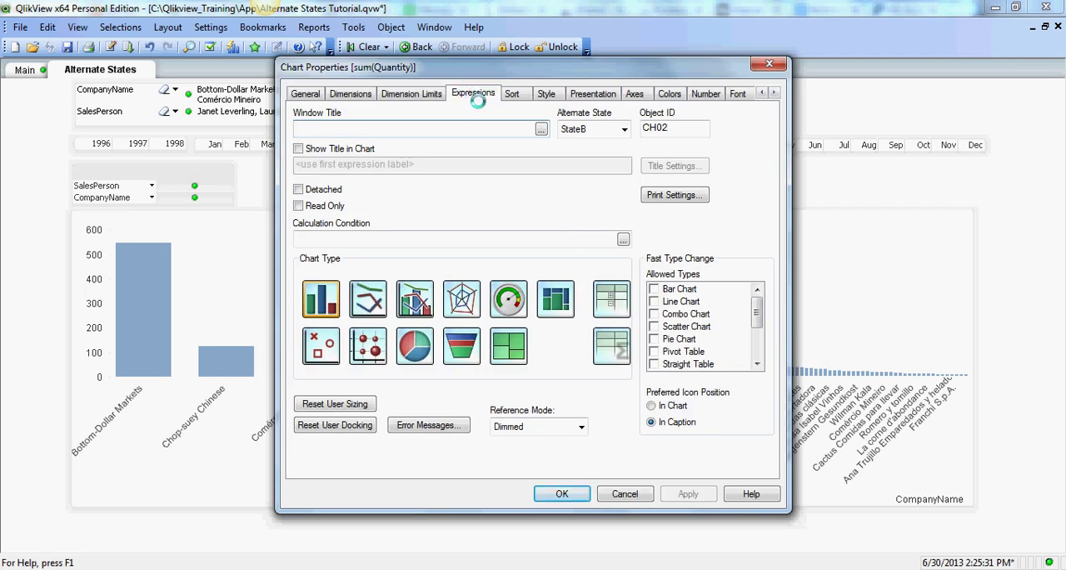
pyautogui.click(473, 93)
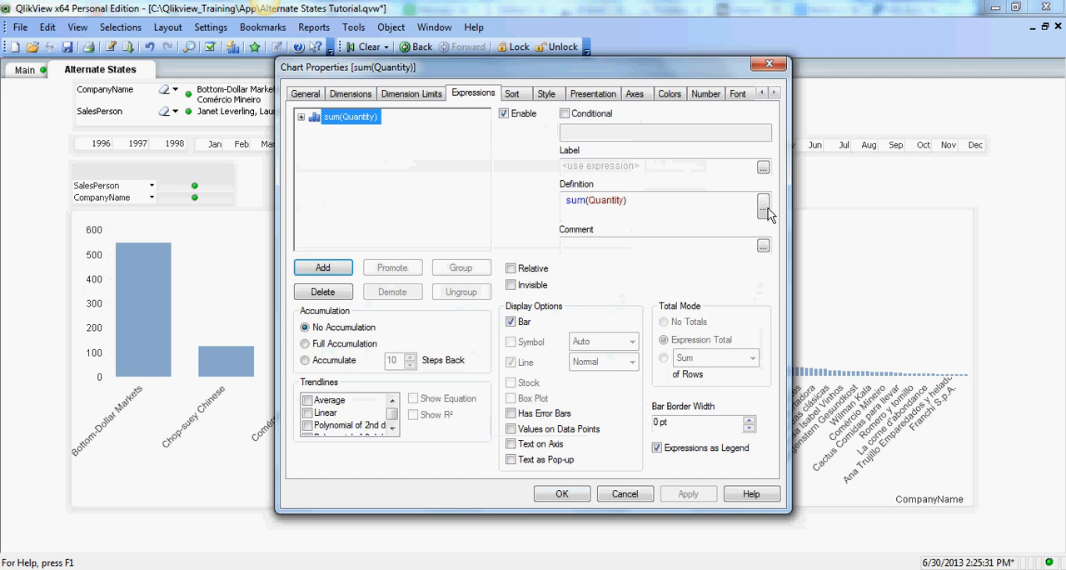
pyautogui.click(763, 204)
pyautogui.write('sum({State<SalesPerson = $::SalesPerson, CompanyName=$::CompanyName>}Quantity)')
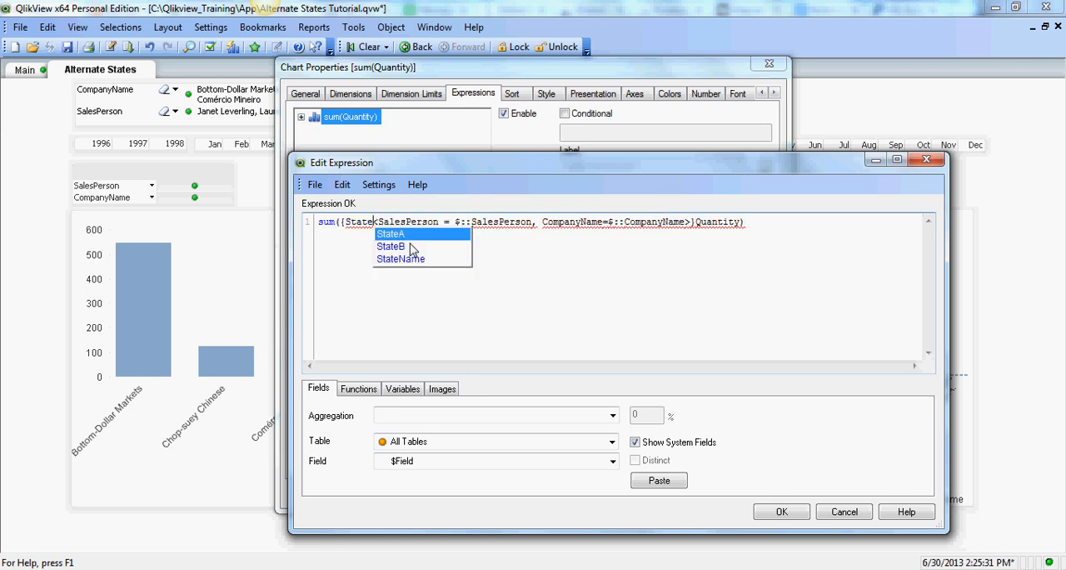
pyautogui.click(391, 245)
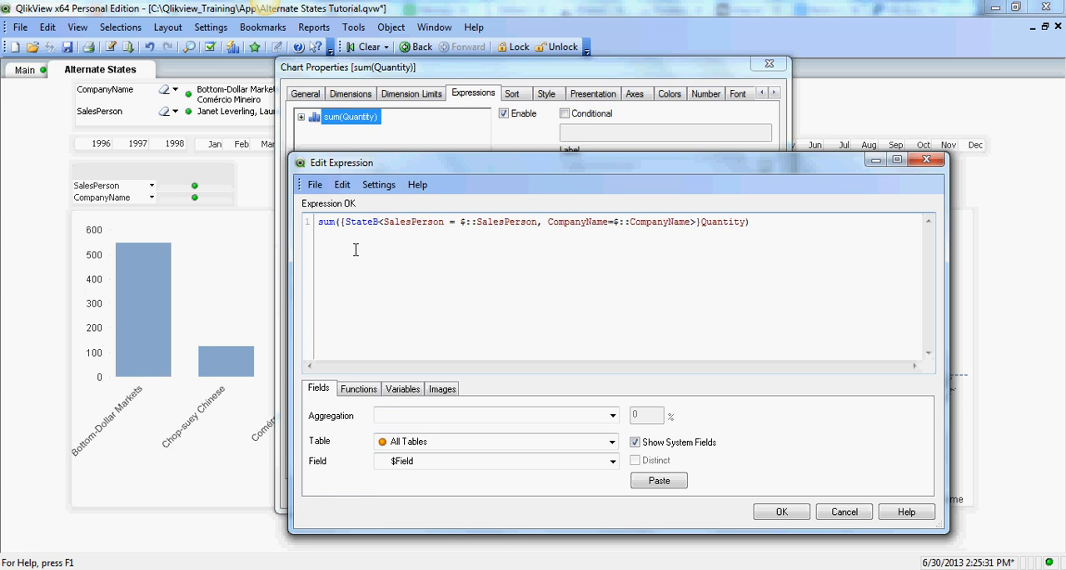
pyautogui.moveTo(408, 248)
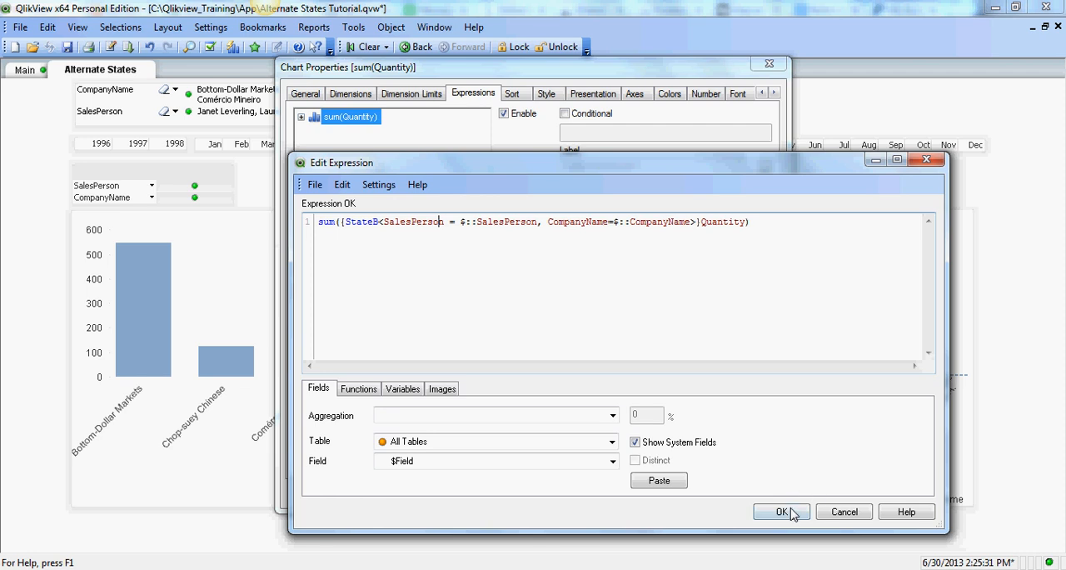
pyautogui.click(780, 511)
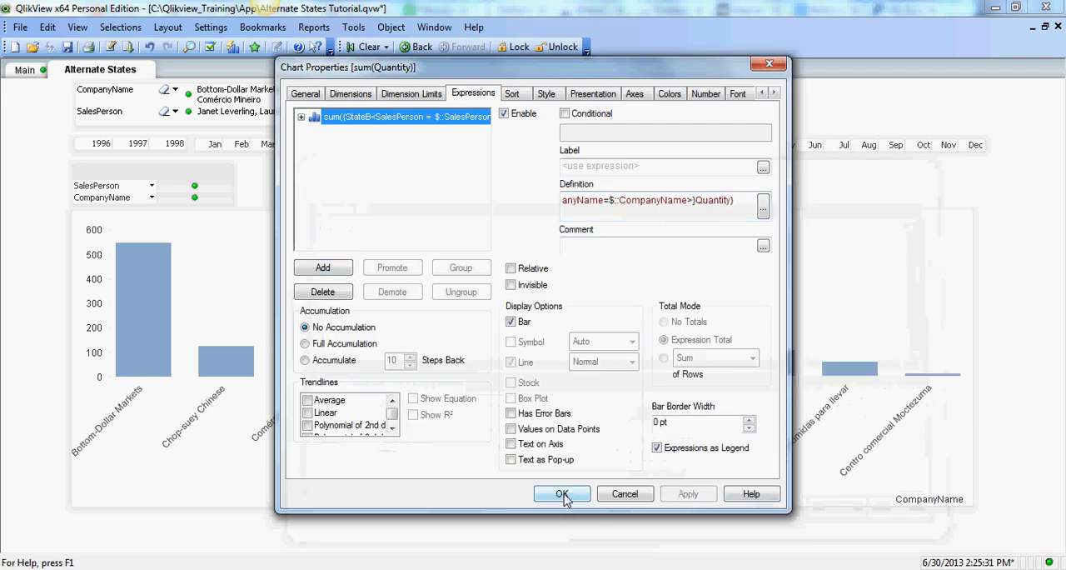
# Close Chart Properties and add three more salespeople to the default-state selection
pyautogui.click(562, 493)
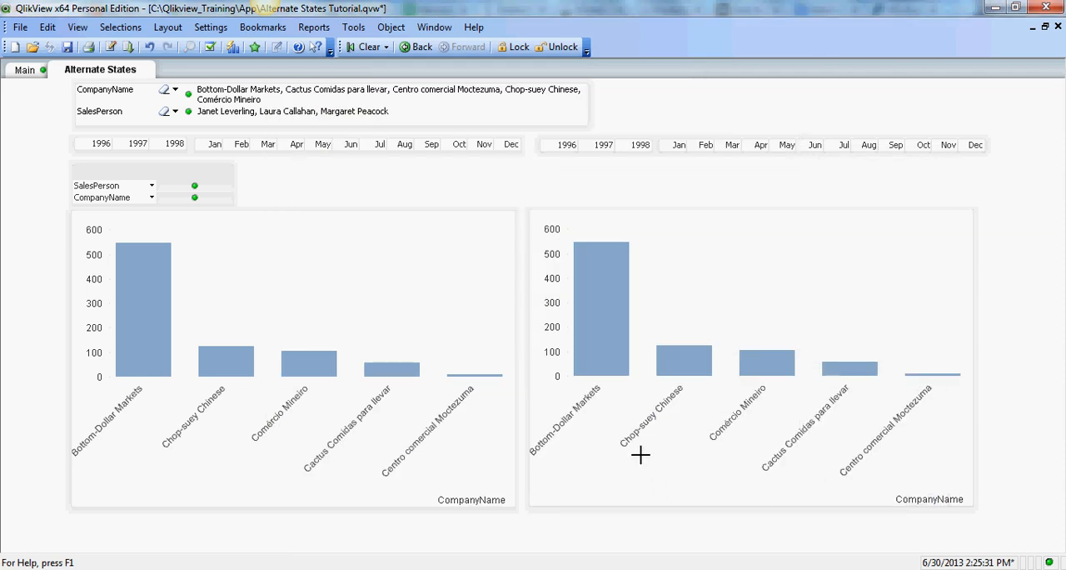
pyautogui.moveTo(171, 198)
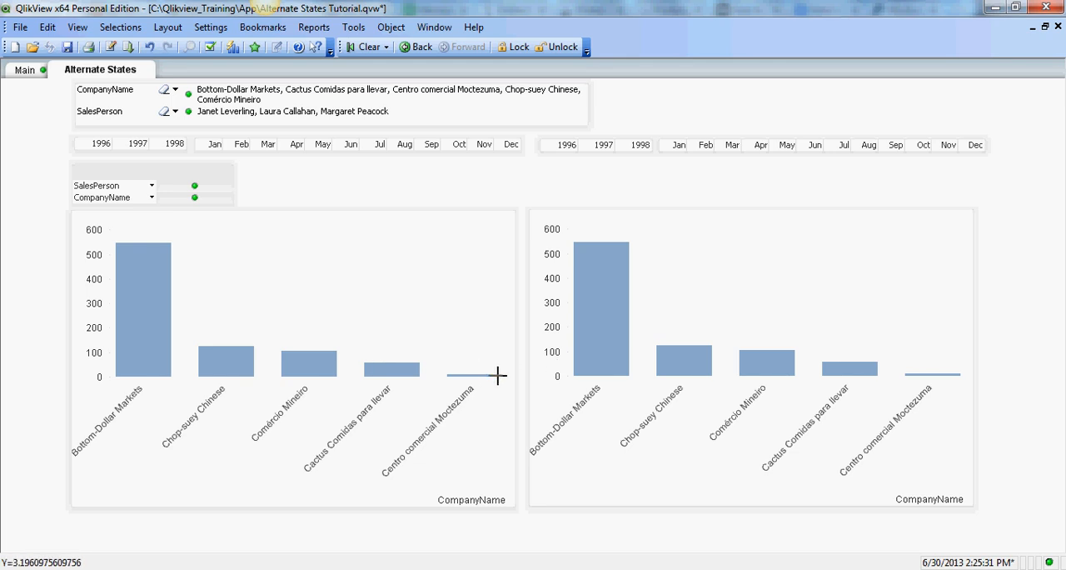
pyautogui.moveTo(149, 220)
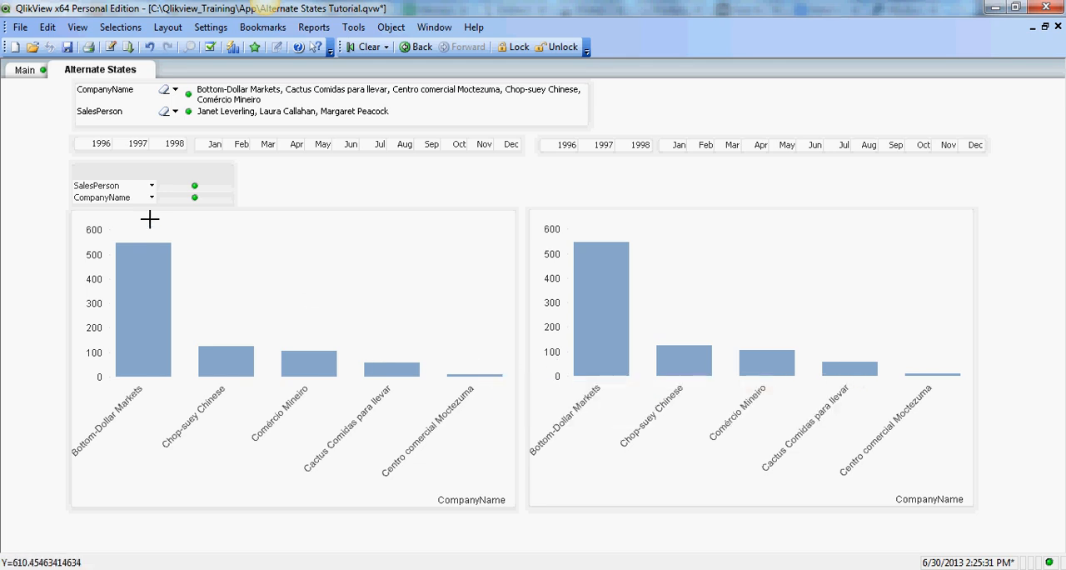
pyautogui.click(150, 185)
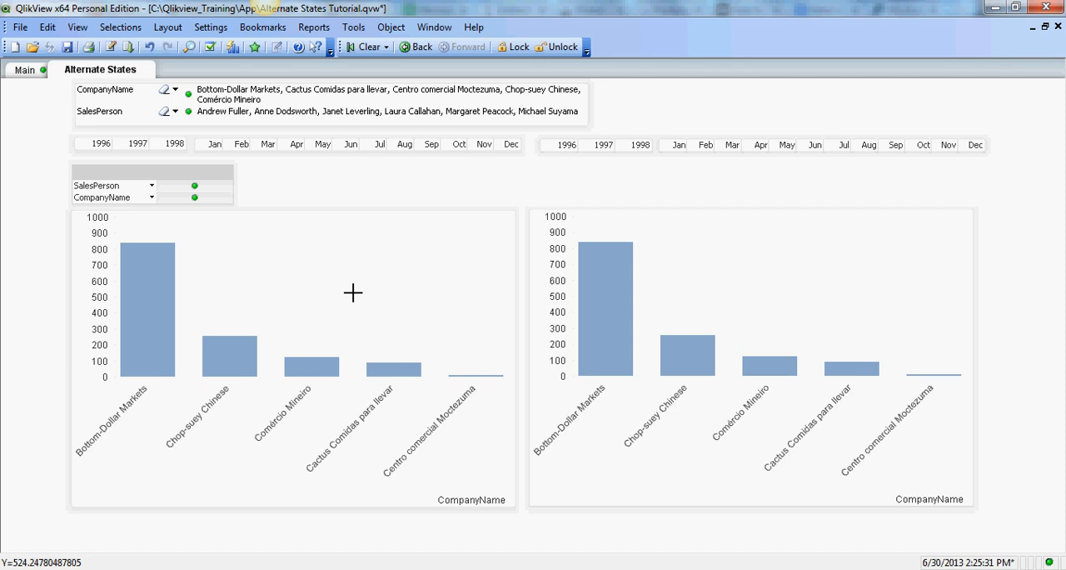
pyautogui.moveTo(357, 293)
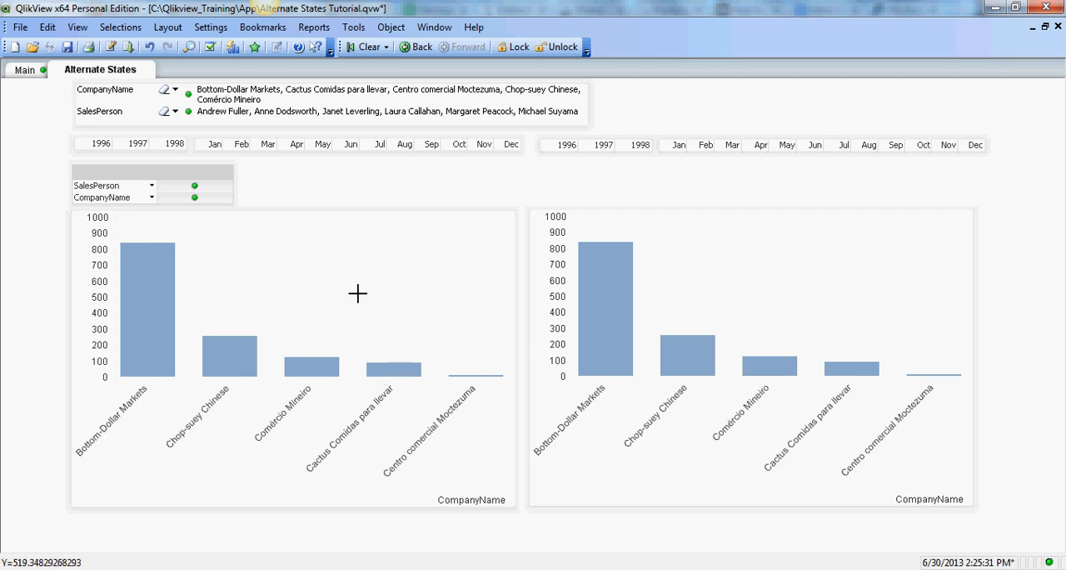
pyautogui.moveTo(277, 276)
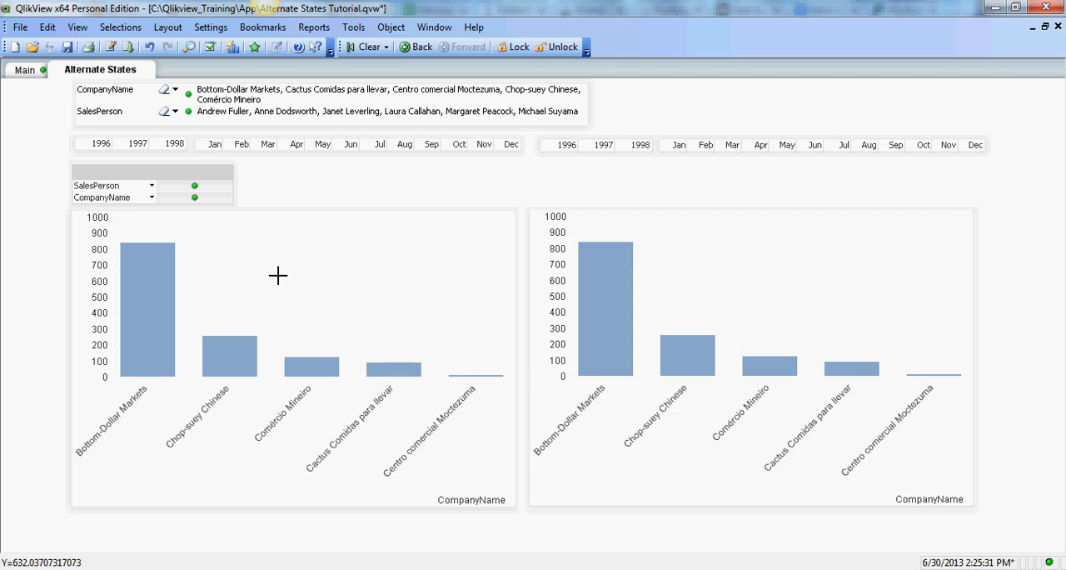
pyautogui.moveTo(458, 346)
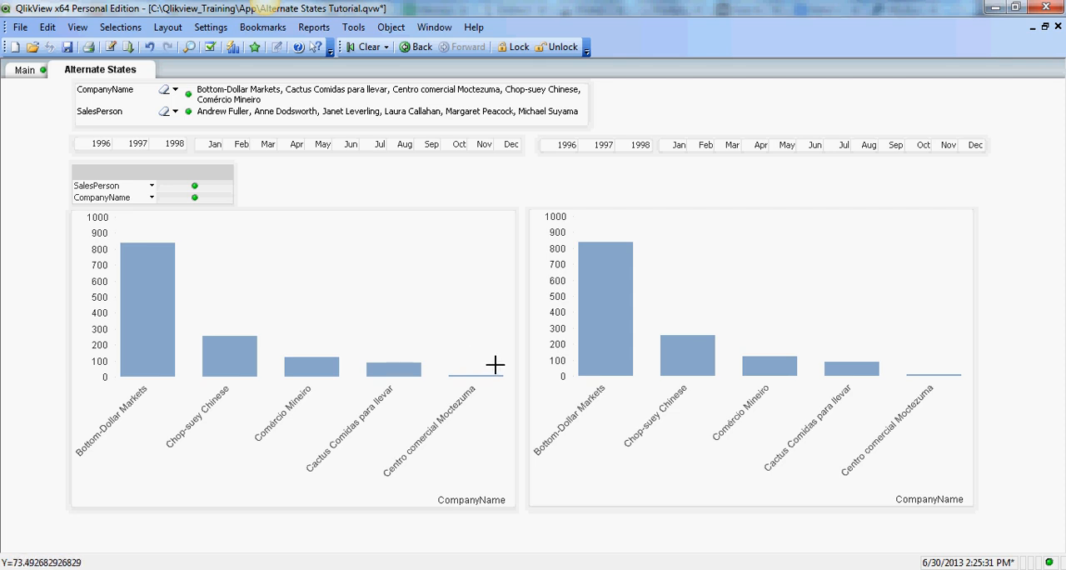
pyautogui.moveTo(494, 363)
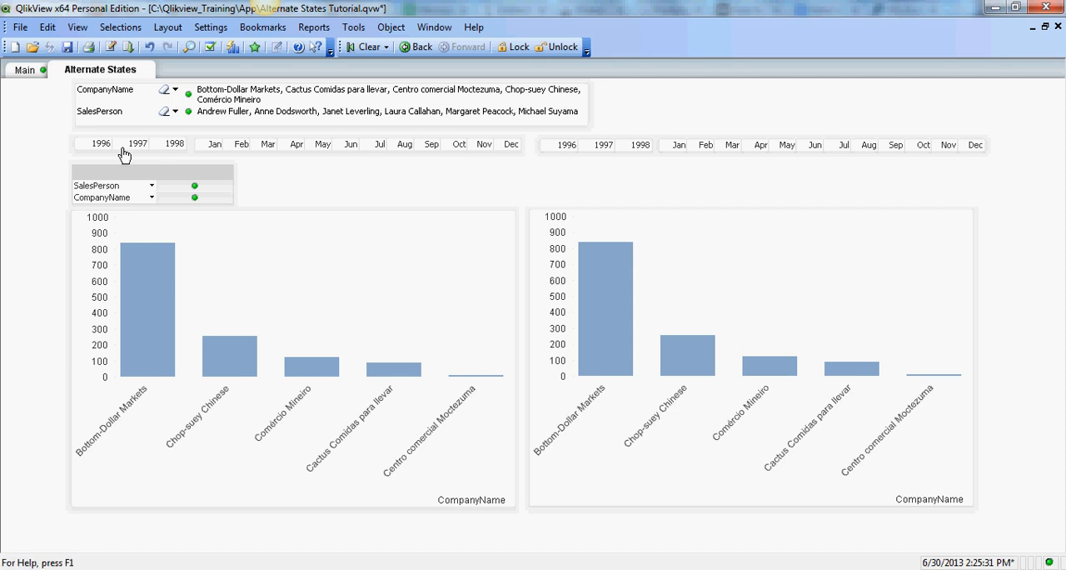
pyautogui.moveTo(310, 364)
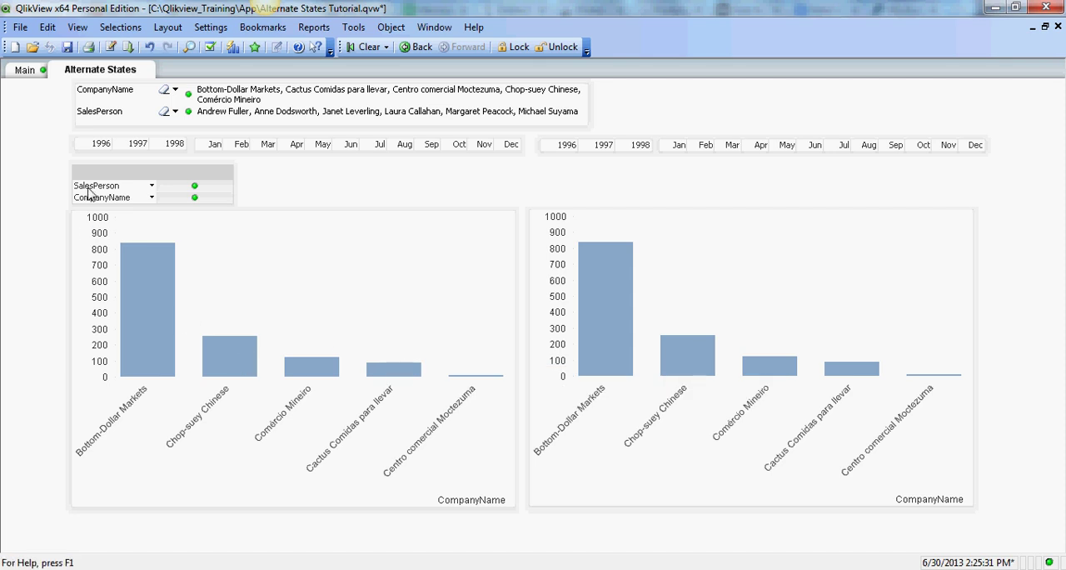
pyautogui.moveTo(269, 322)
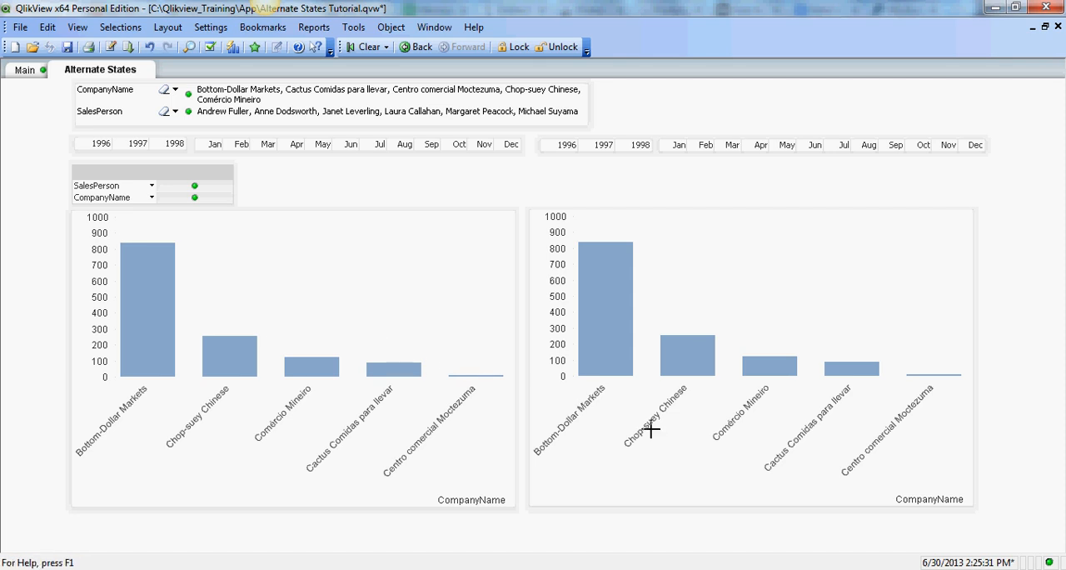
pyautogui.moveTo(302, 263)
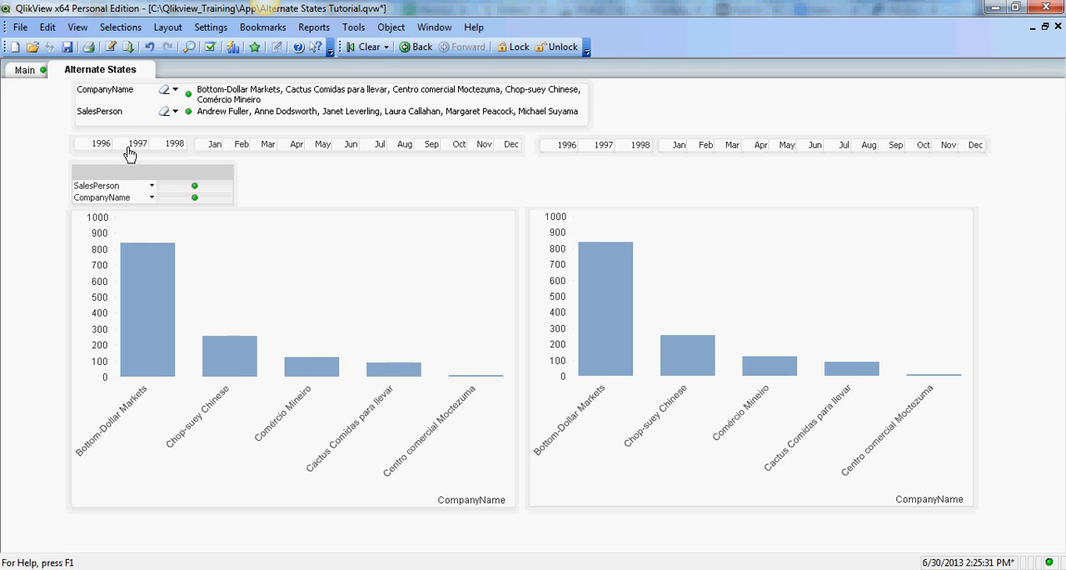
# Pick 1997 in the StateA year list and 1998 in the StateB year list, then open the SalesPerson list
pyautogui.click(136, 143)
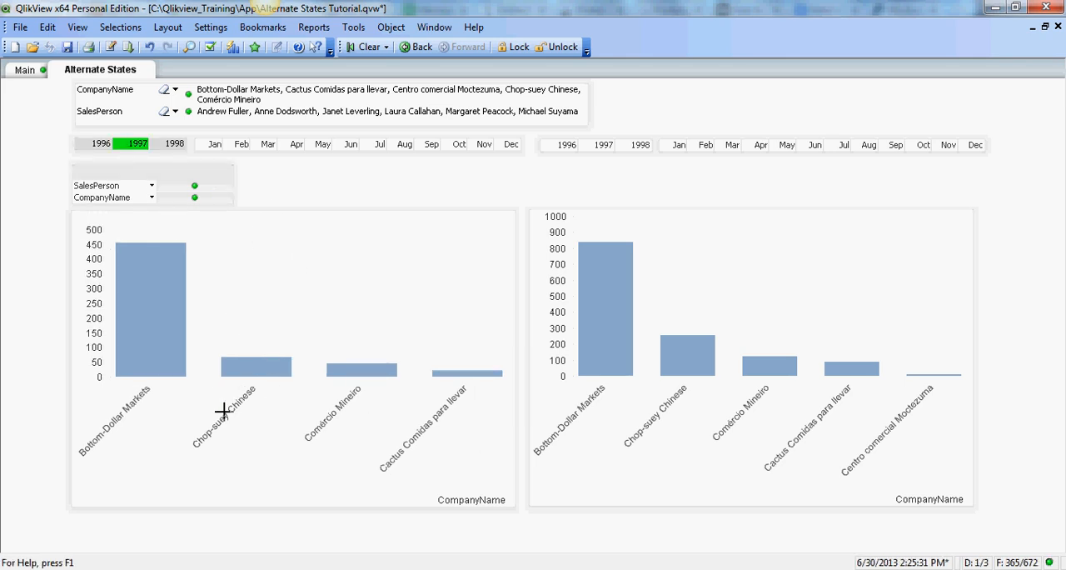
pyautogui.moveTo(597, 188)
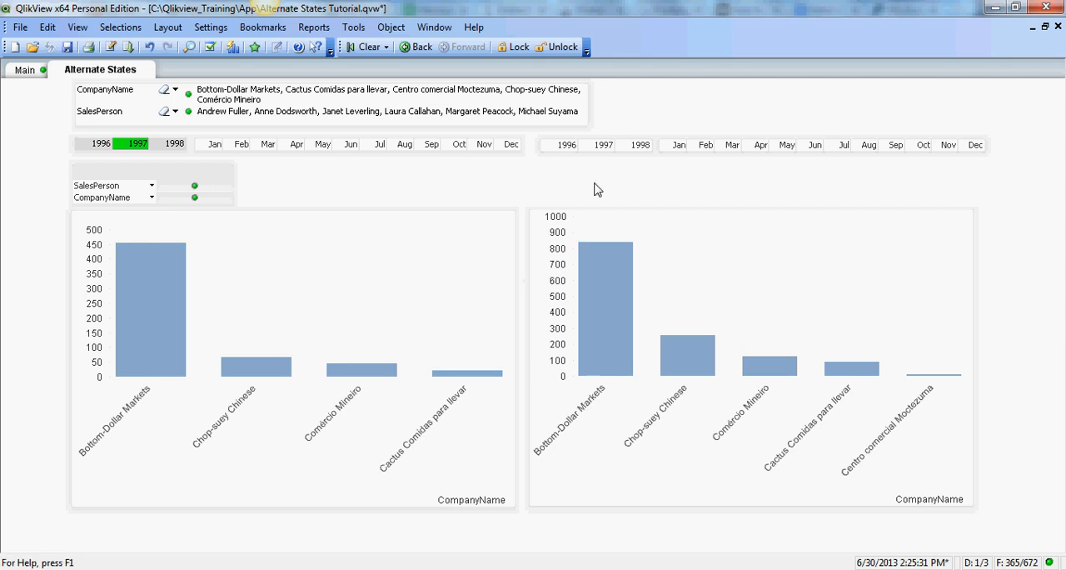
pyautogui.click(636, 144)
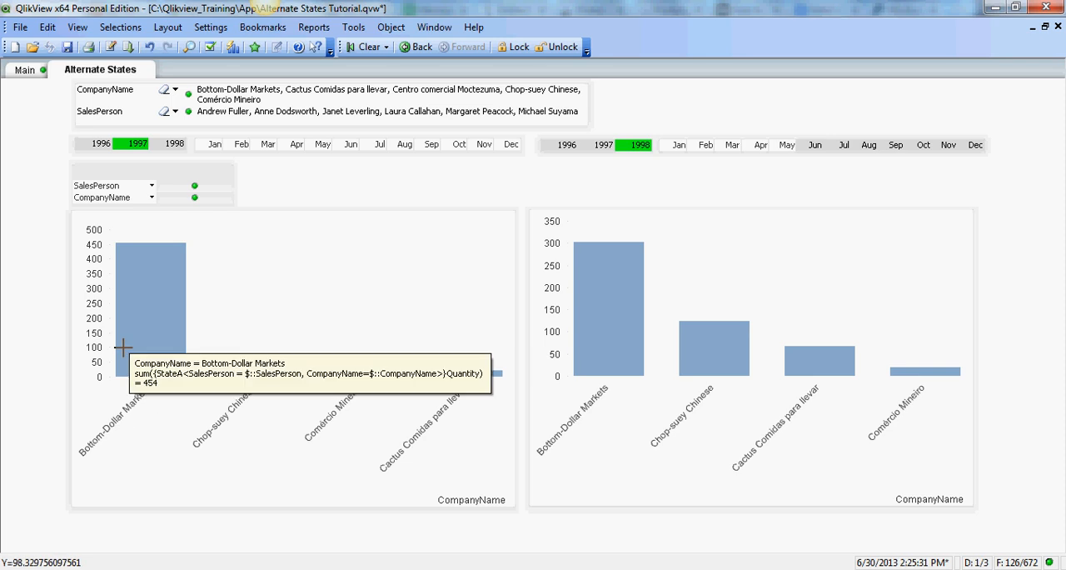
pyautogui.moveTo(157, 401)
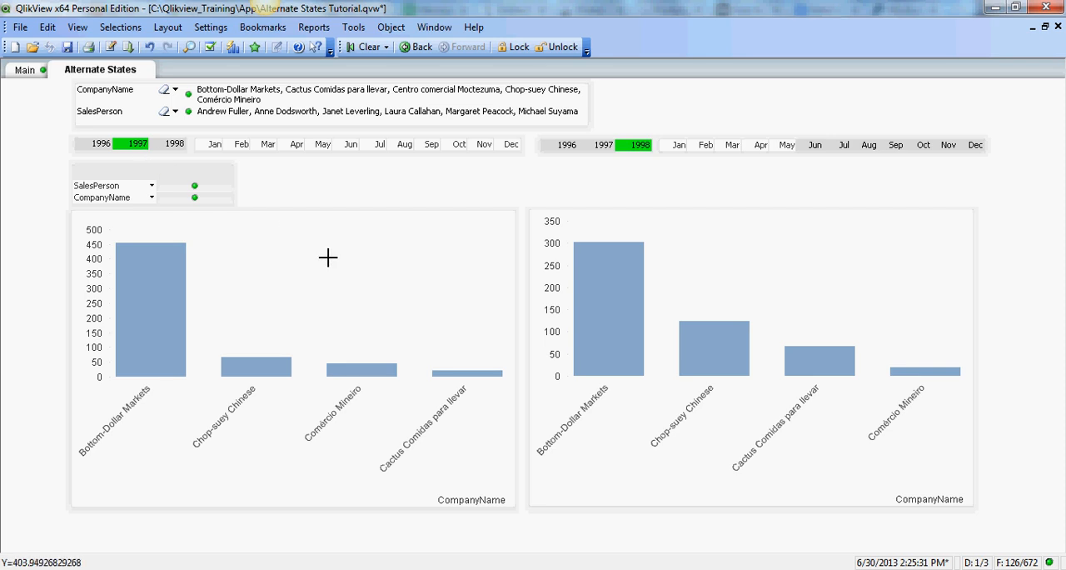
pyautogui.moveTo(573, 426)
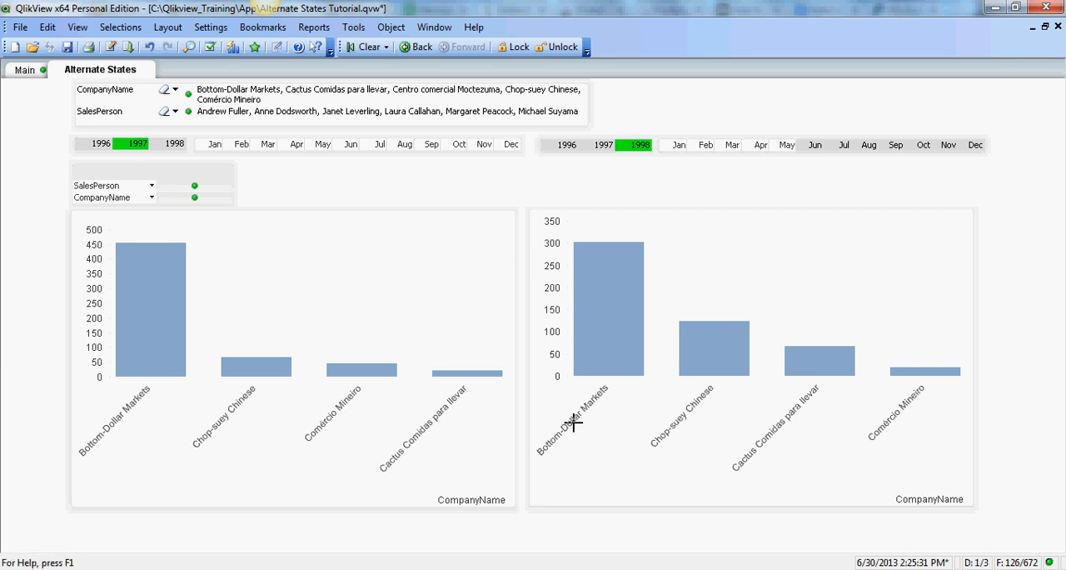
pyautogui.moveTo(150, 185)
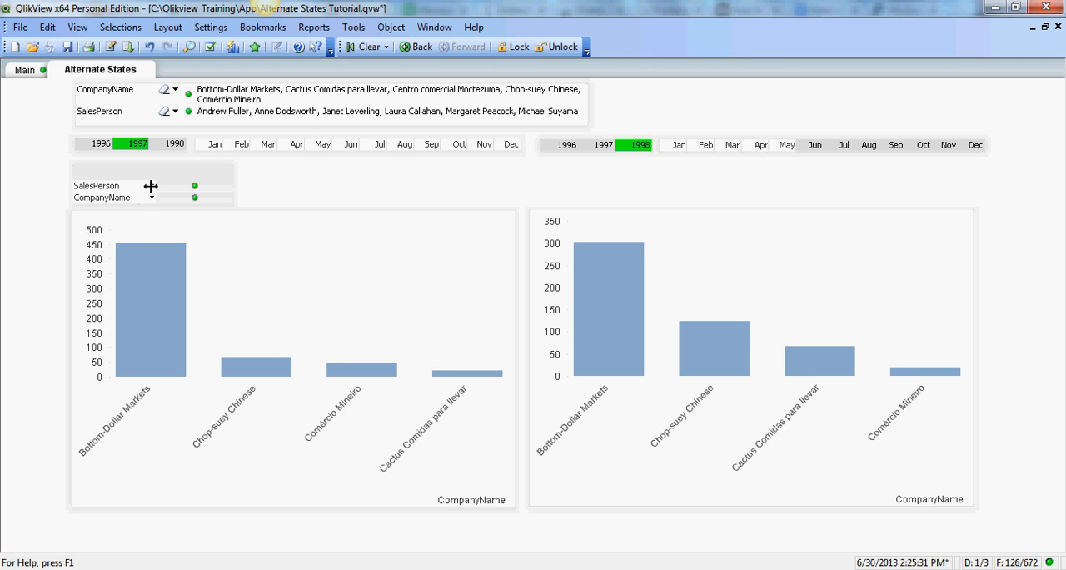
pyautogui.click(150, 185)
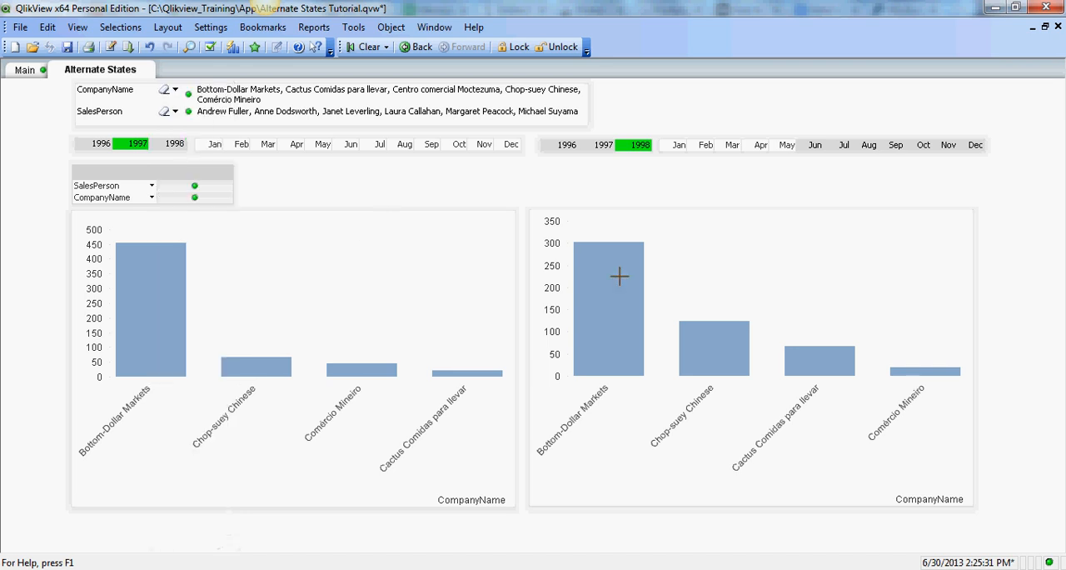
pyautogui.moveTo(1033, 525)
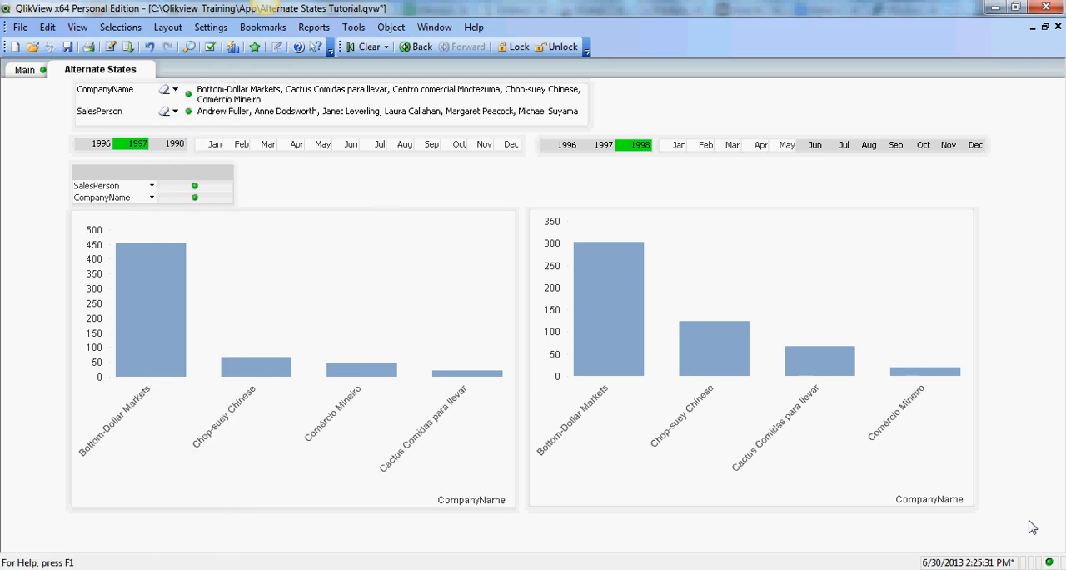